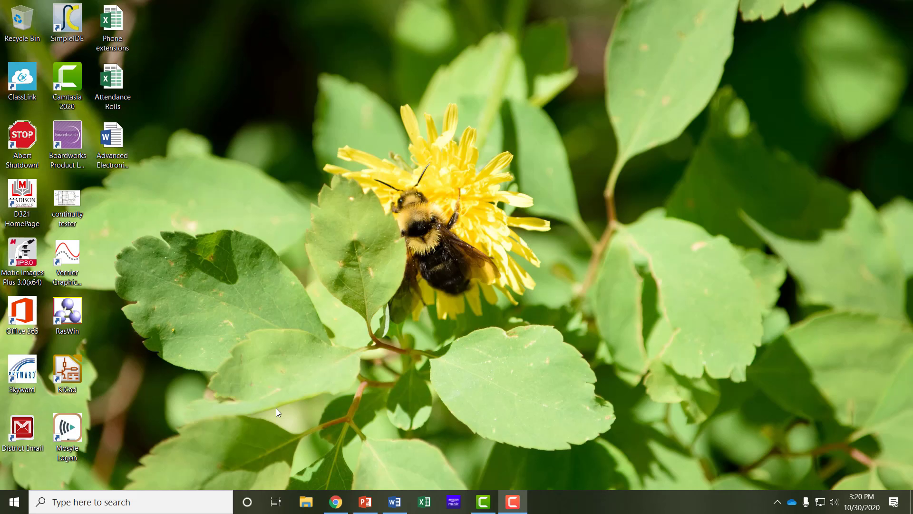
mouse_move(233, 409)
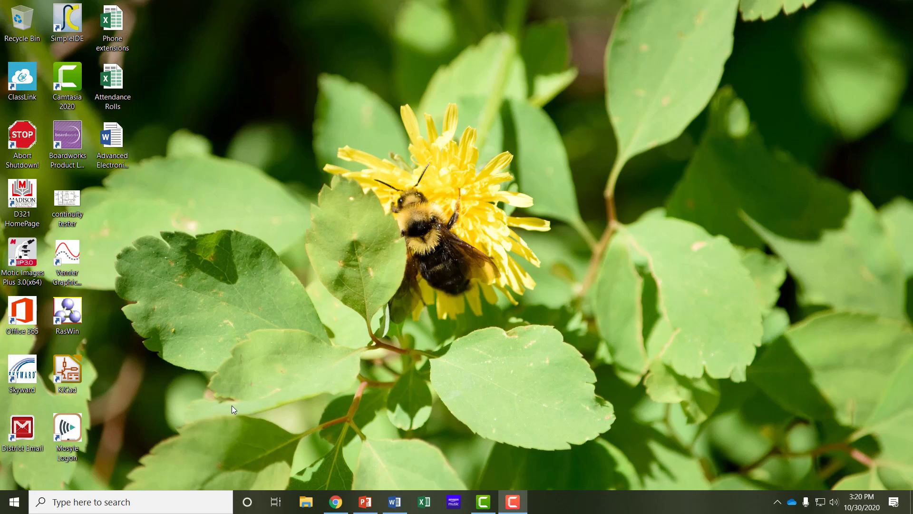
Step: Launch KiCad from the desktop shortcut, loading the continuity tester project
left_click(67, 372)
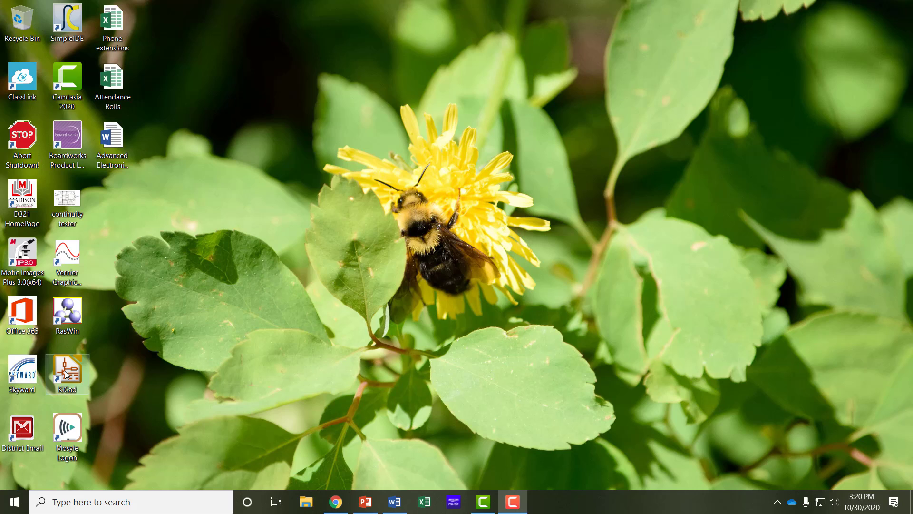
double_click(67, 373)
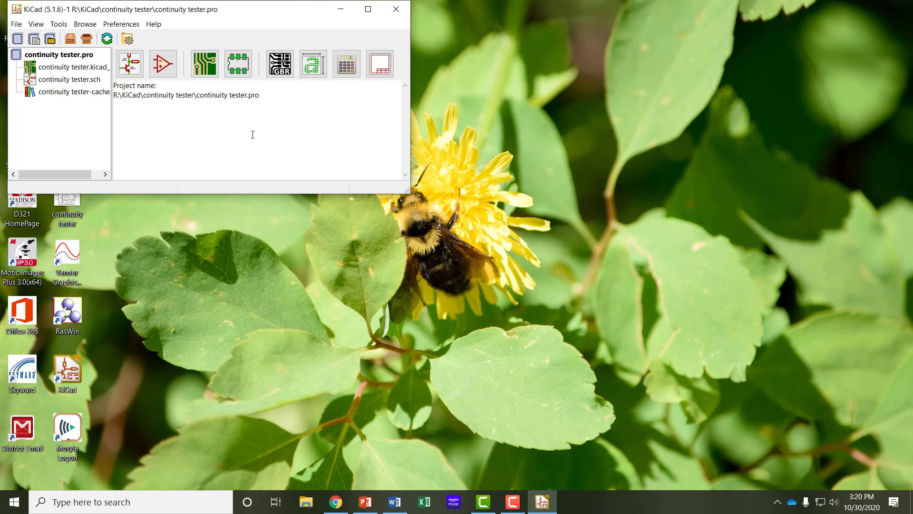
mouse_move(203, 134)
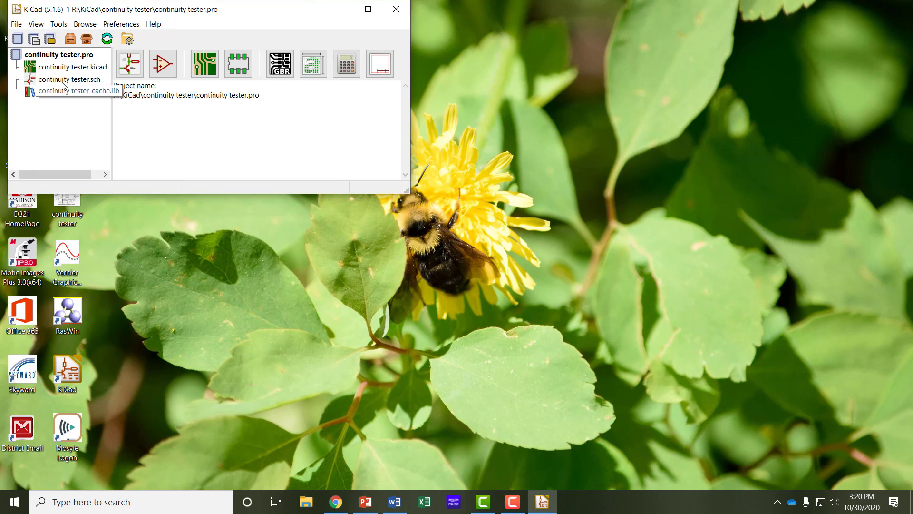
mouse_move(92, 88)
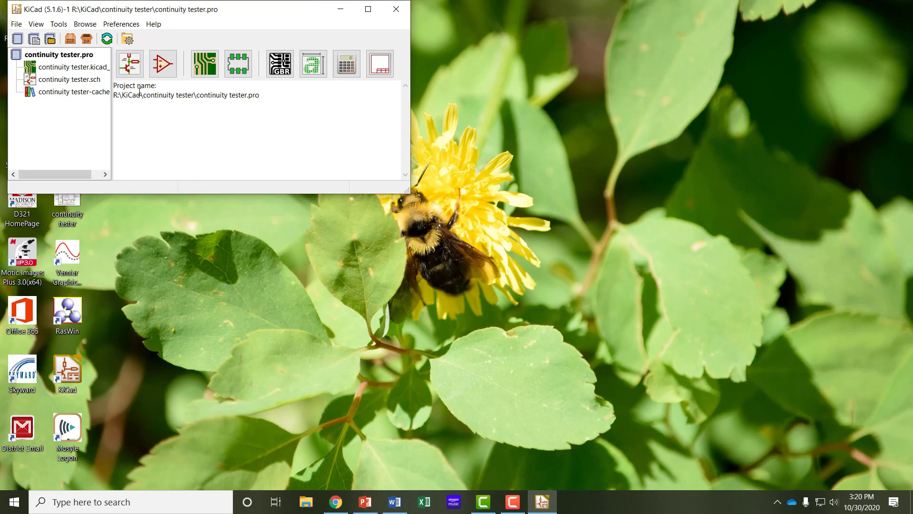
mouse_move(163, 63)
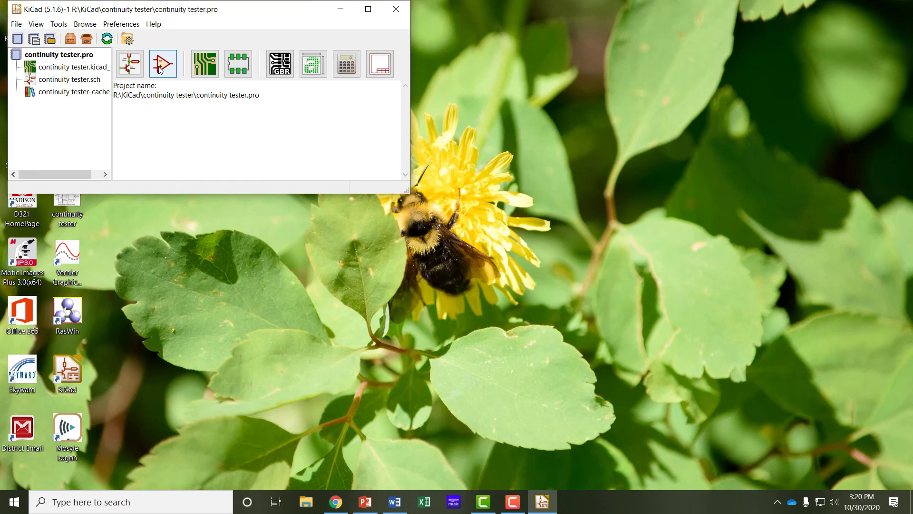
mouse_move(204, 64)
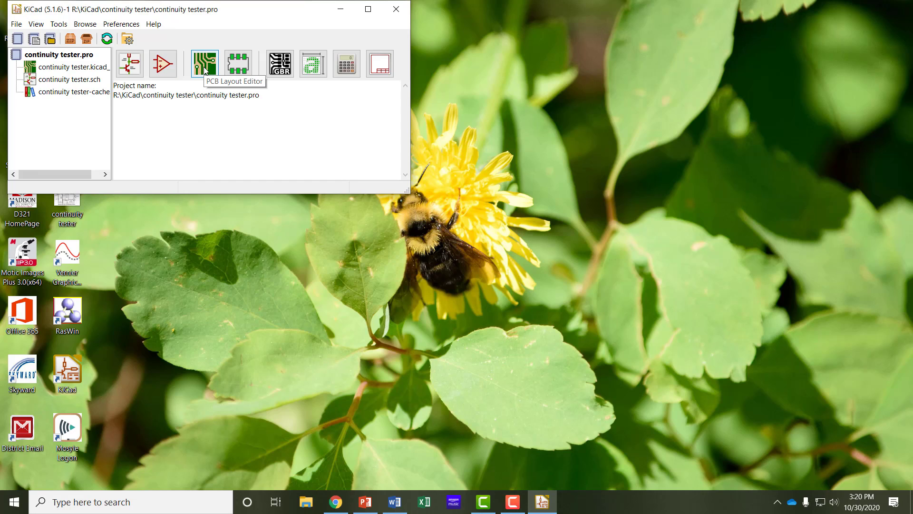
mouse_move(280, 64)
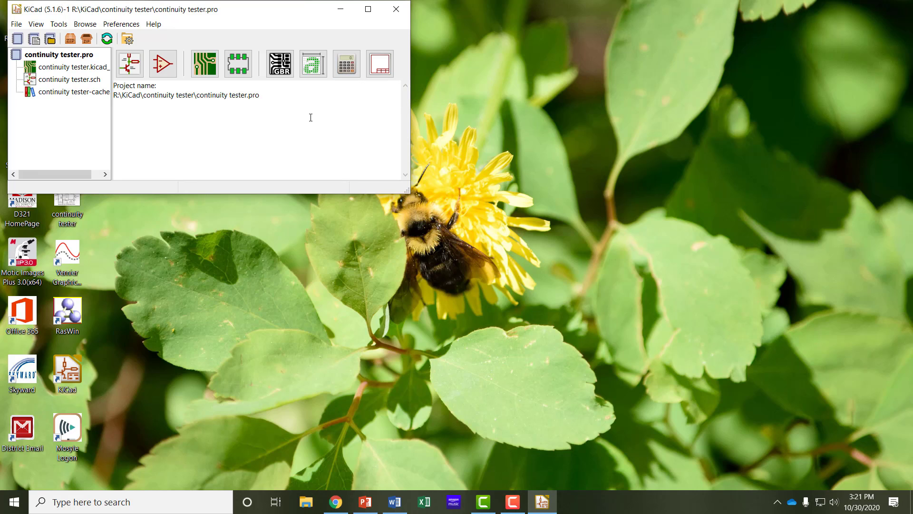
Step: Create a new project named 'continuity tester' saved in the KiCad folder
left_click(16, 23)
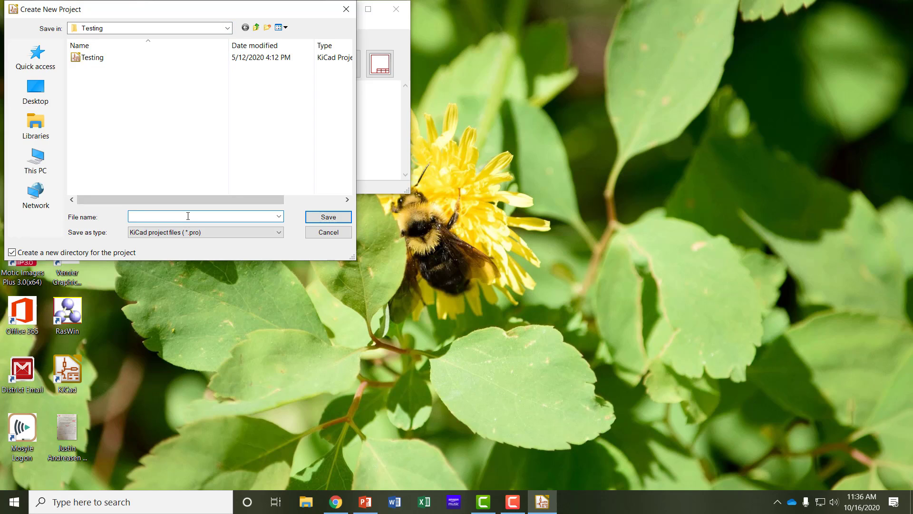
type("continuity tester")
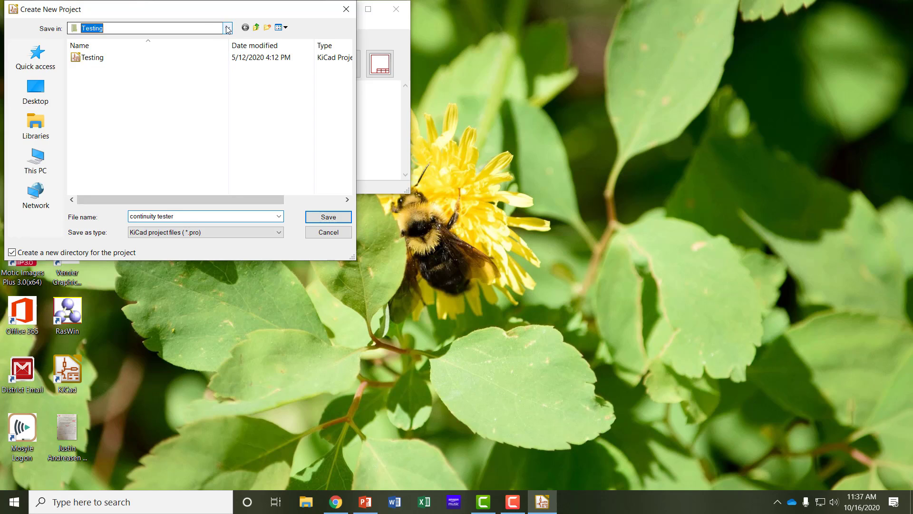
left_click(227, 27)
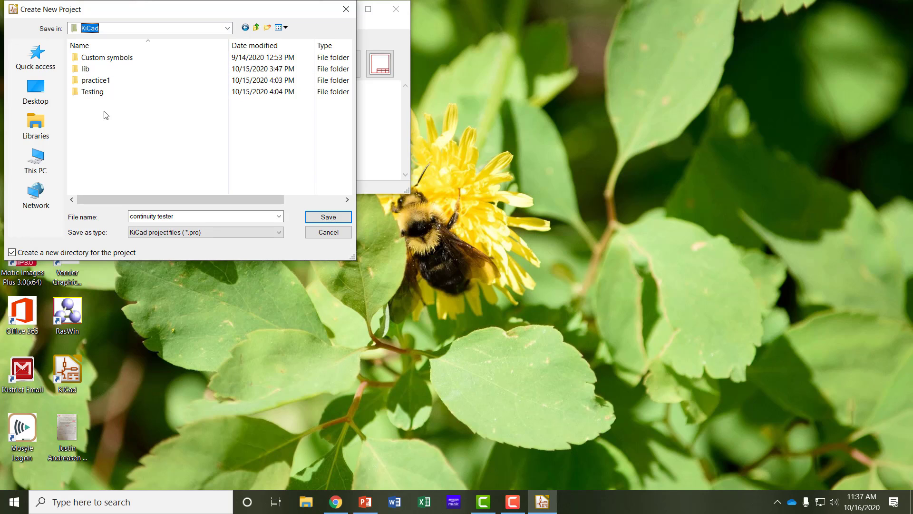
mouse_move(92, 91)
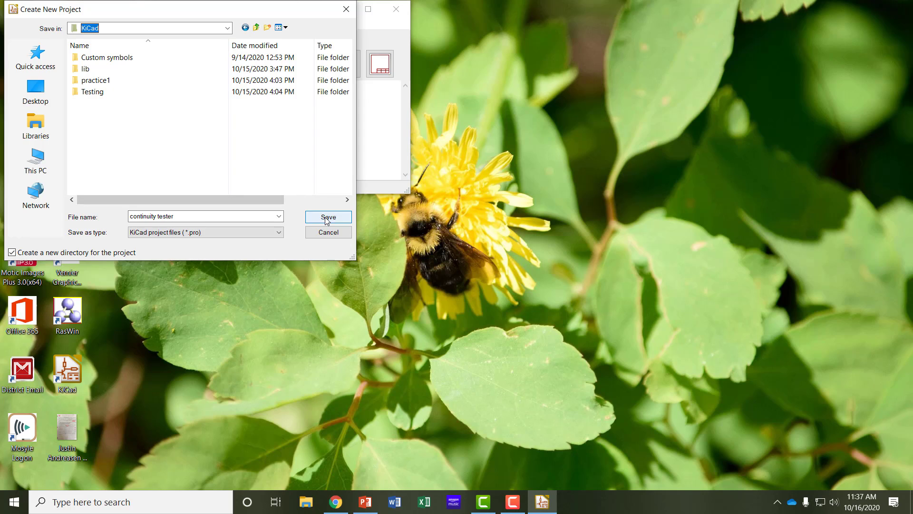
left_click(329, 217)
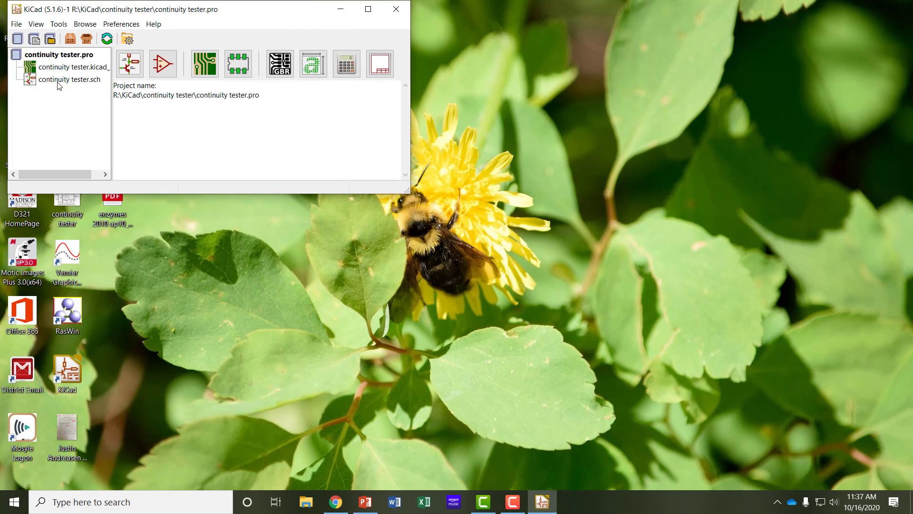
mouse_move(129, 62)
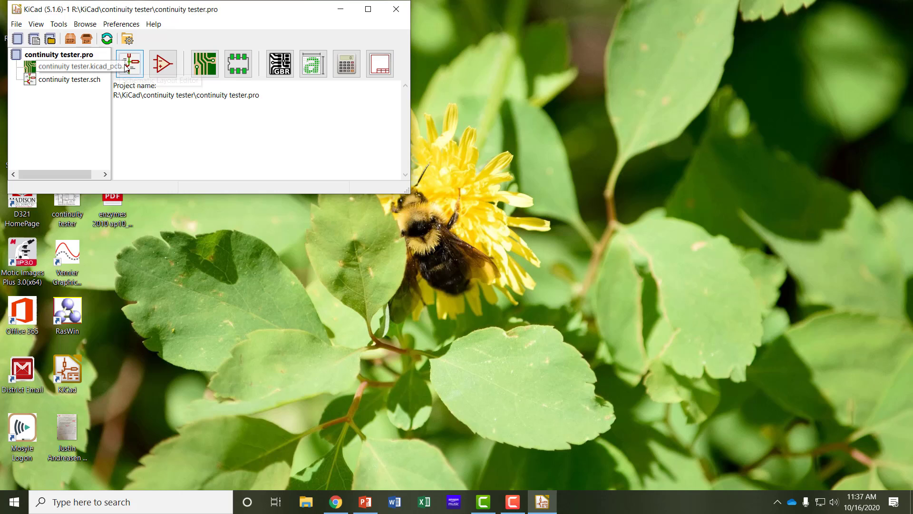
mouse_move(129, 63)
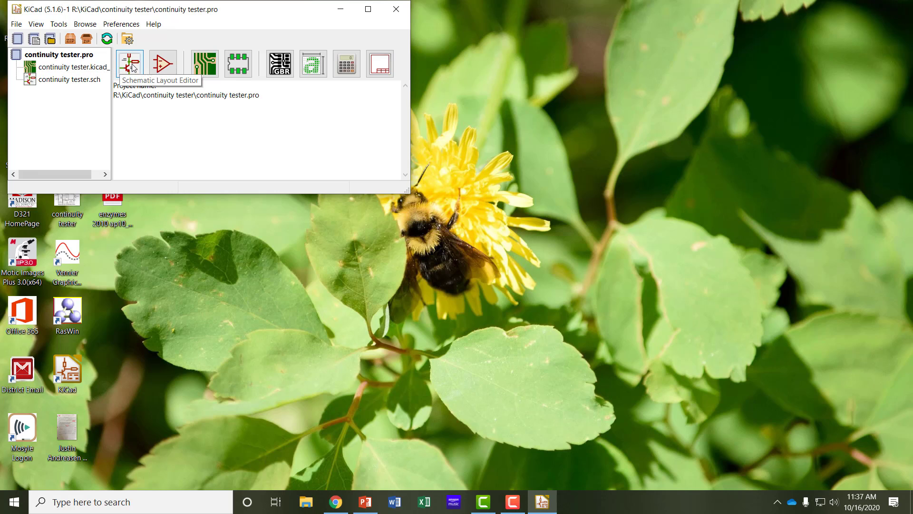
Step: Open the blank continuity tester schematic in the Schematic Layout Editor
left_click(130, 63)
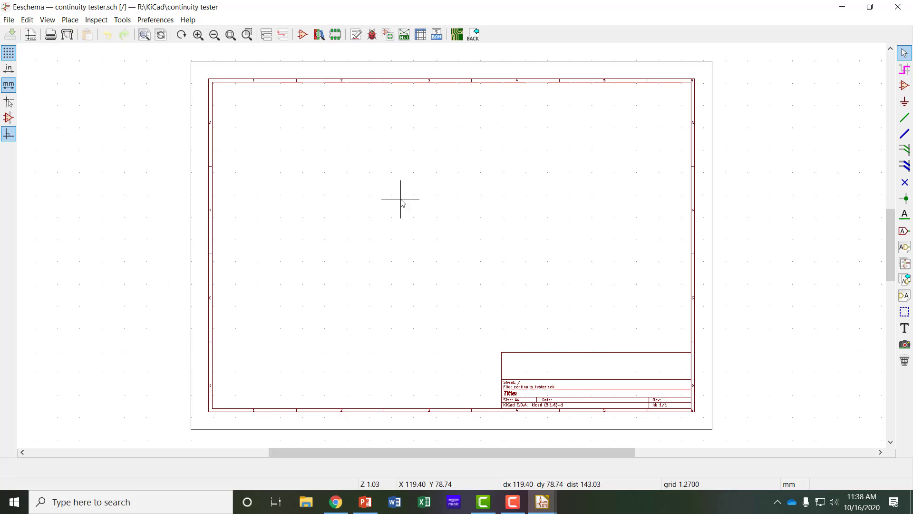
mouse_move(407, 206)
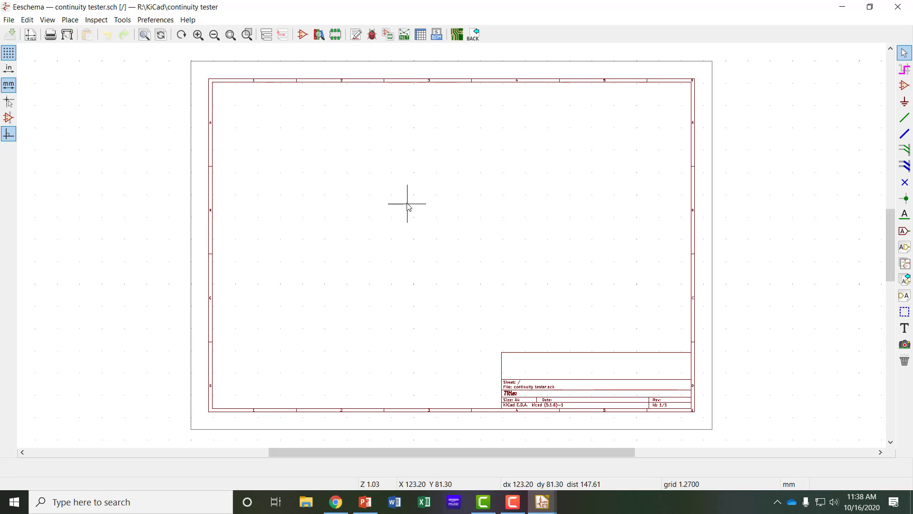
mouse_move(431, 434)
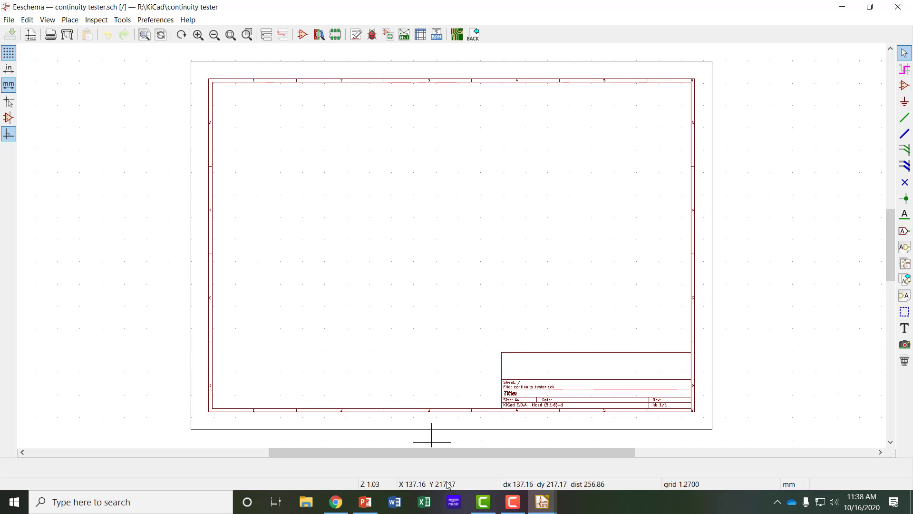
mouse_move(427, 481)
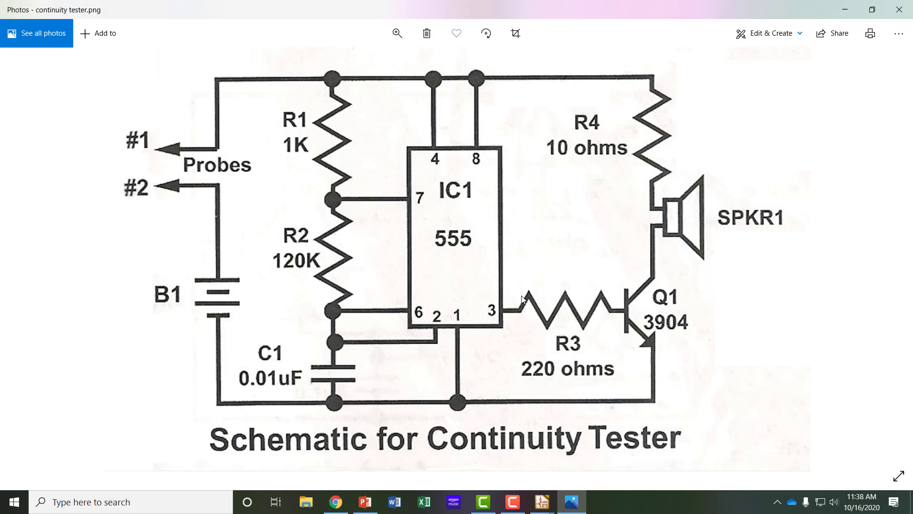
mouse_move(512, 299)
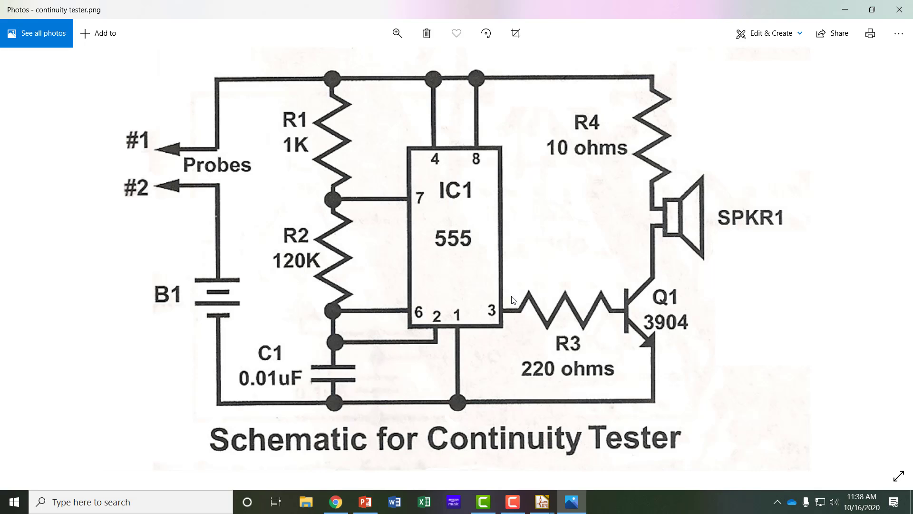
mouse_move(539, 502)
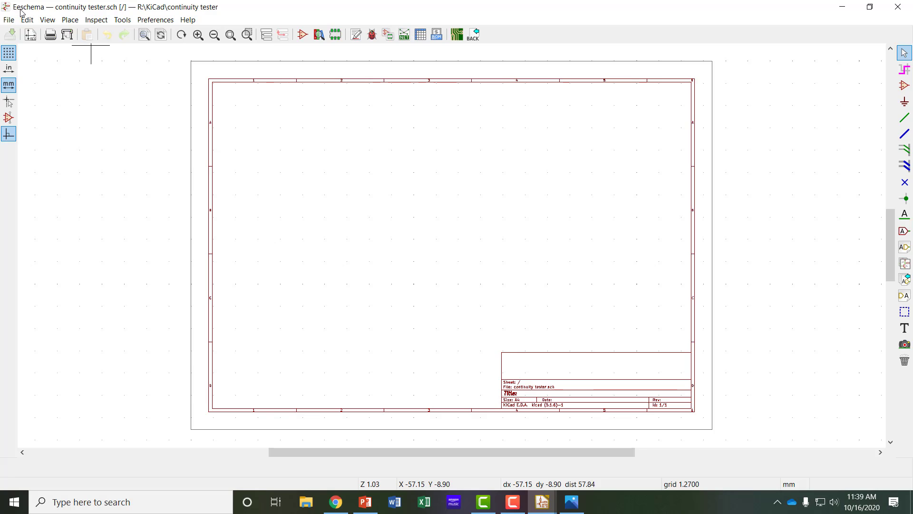
mouse_move(837, 96)
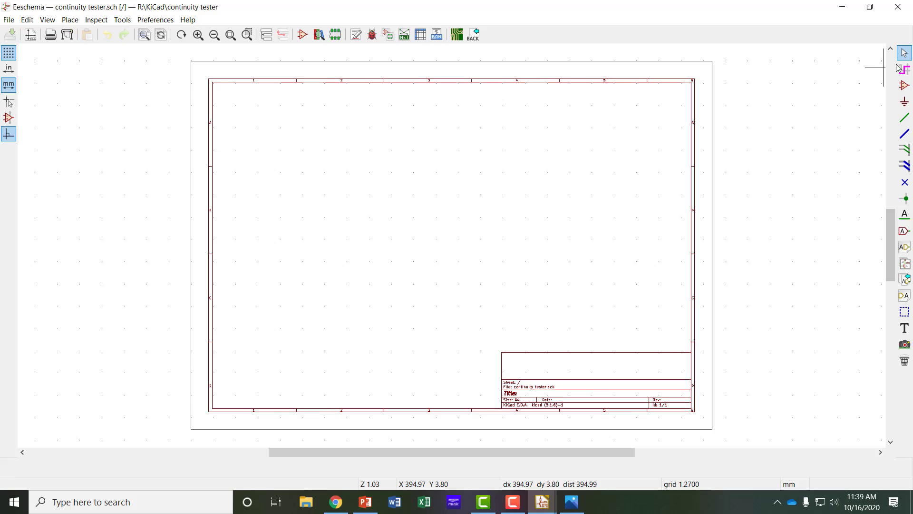
mouse_move(829, 94)
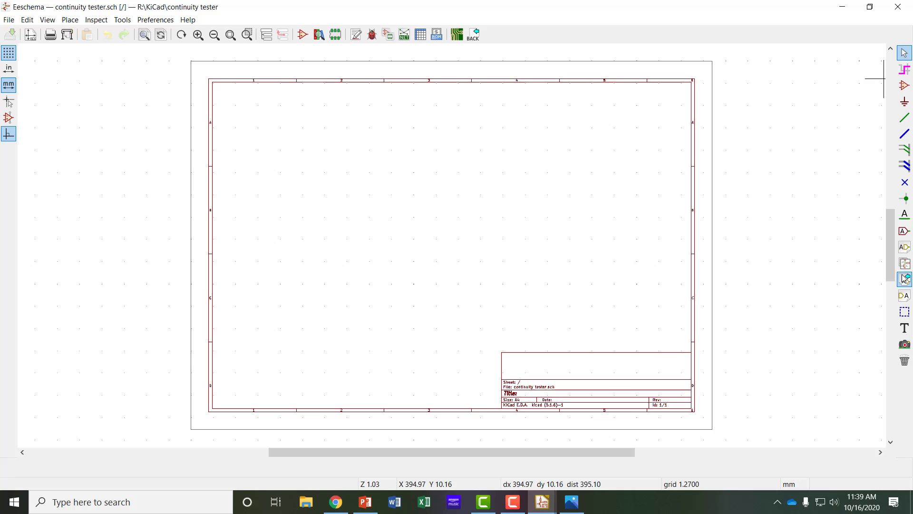
mouse_move(905, 86)
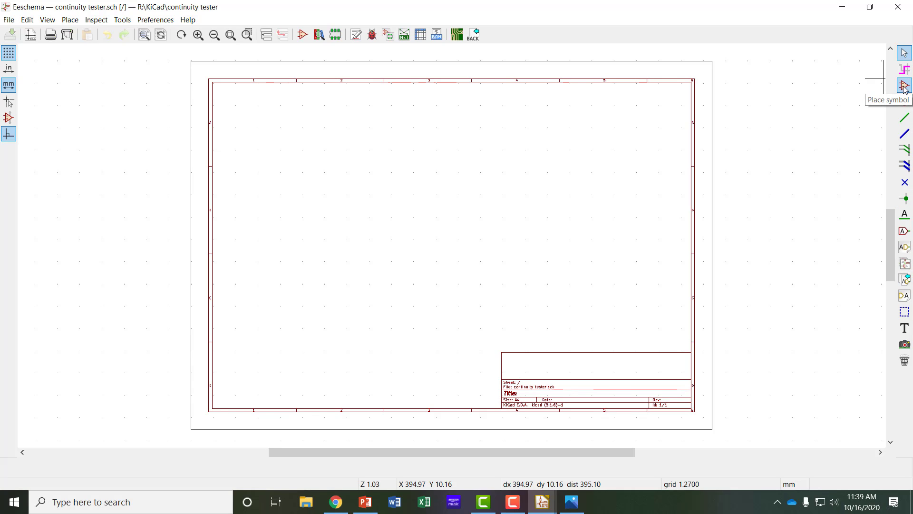
Step: Start the Place symbol tool to add the first component to the sheet
left_click(904, 85)
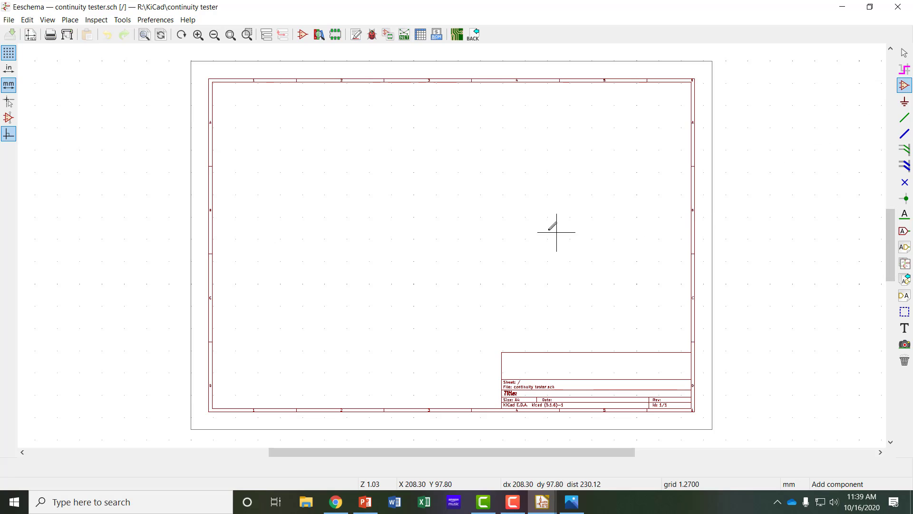
mouse_move(461, 224)
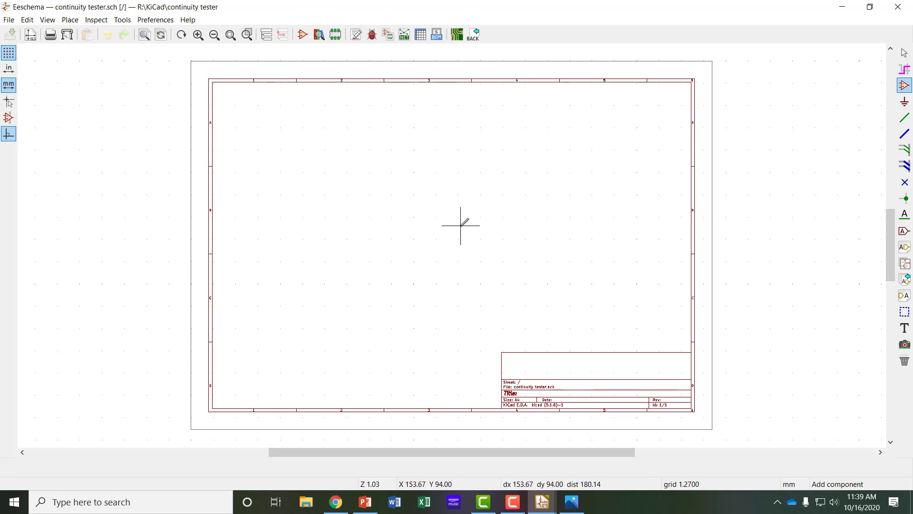
mouse_move(441, 227)
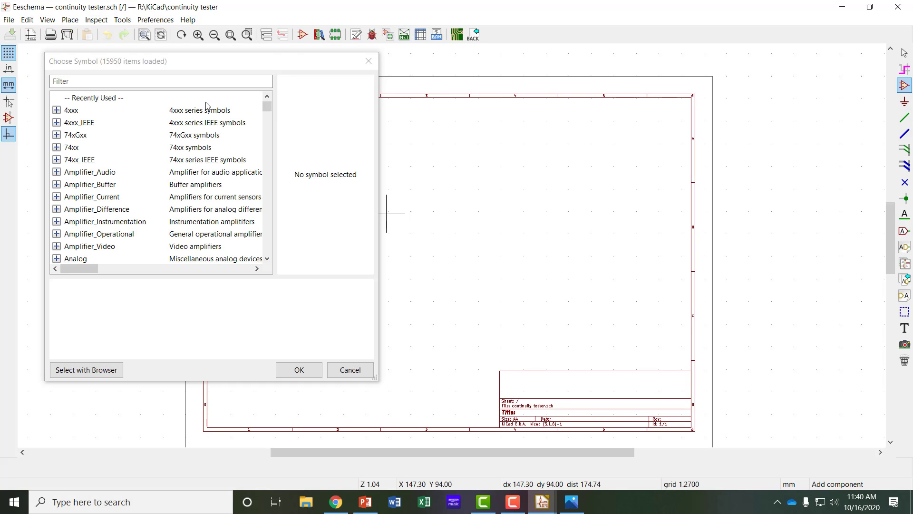
mouse_move(216, 172)
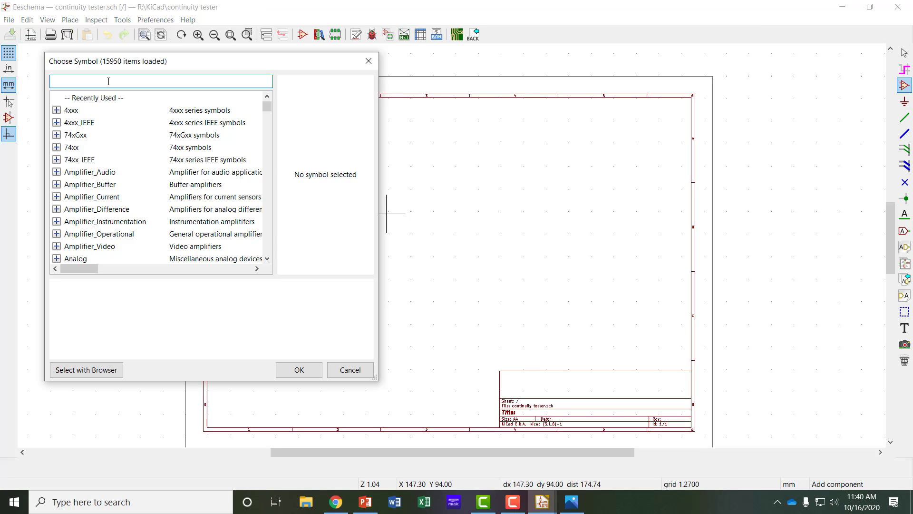
Step: Filter the Choose Symbol list by '555' to show the 555 timer parts
type("5")
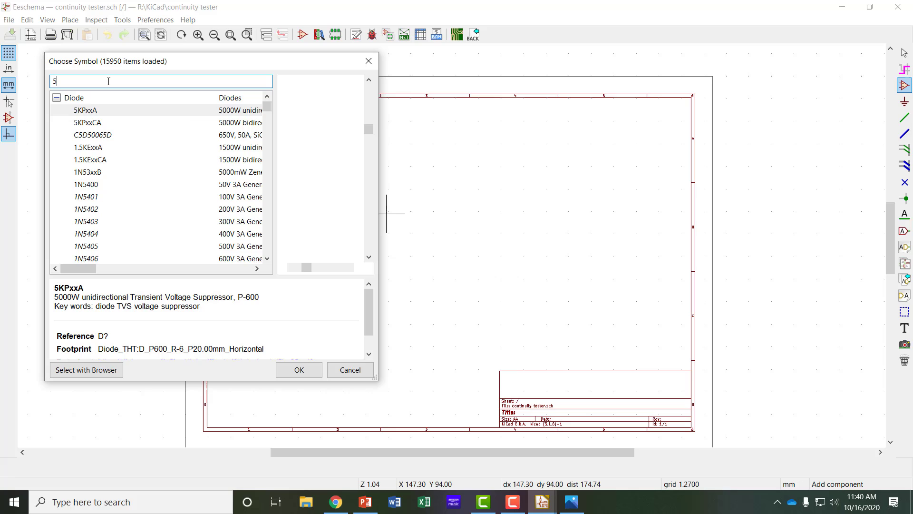
type("55")
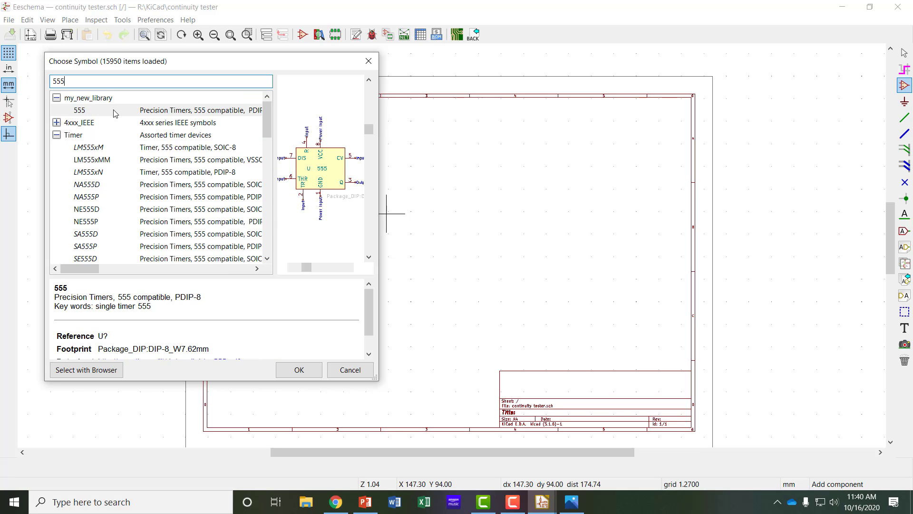
scroll("down", 3)
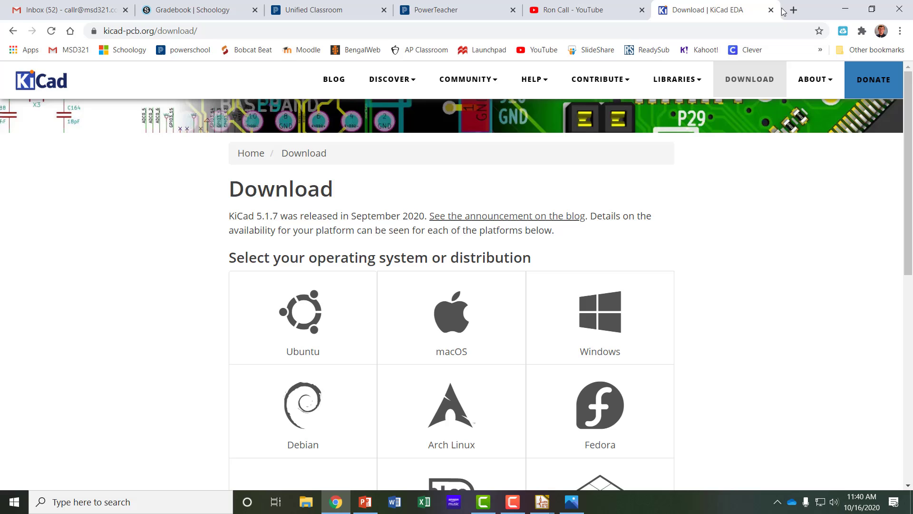
Step: Open the Texas Instruments LM555 Timer datasheet from the '555 datasheet' search and view its package options
left_click(792, 10)
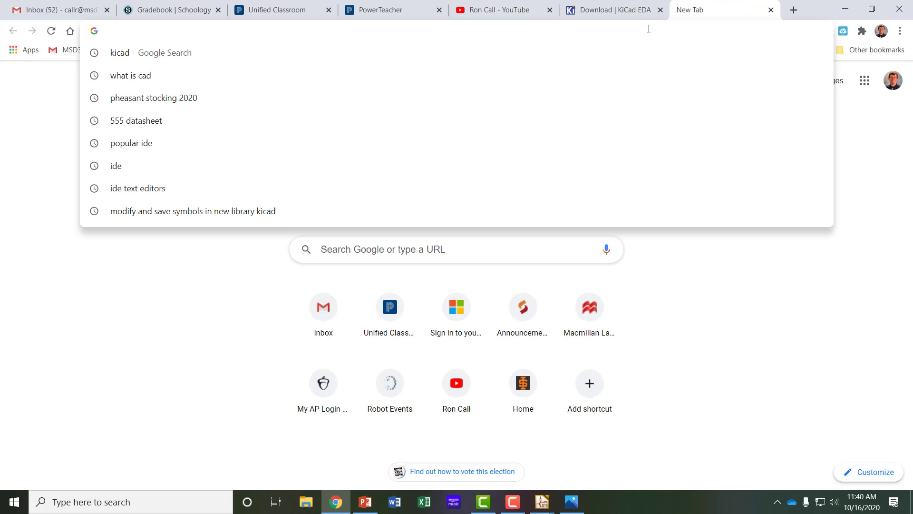
left_click(136, 121)
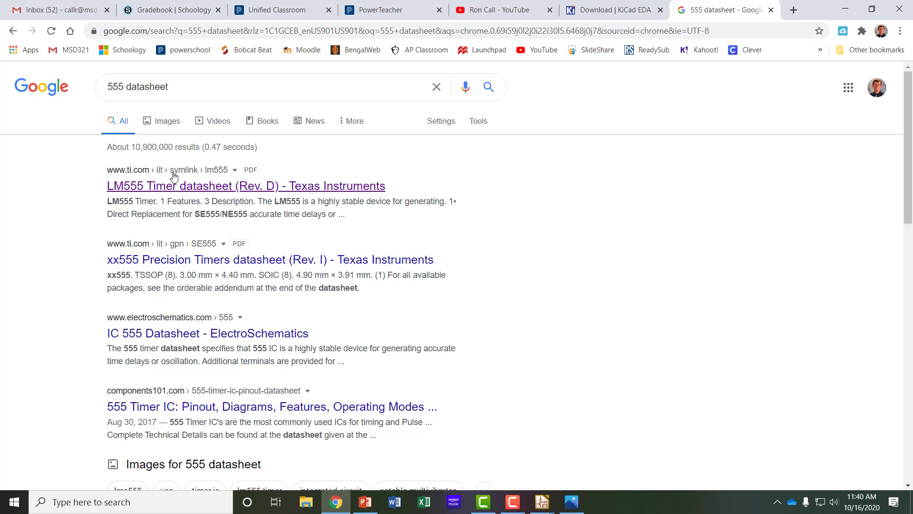
left_click(245, 185)
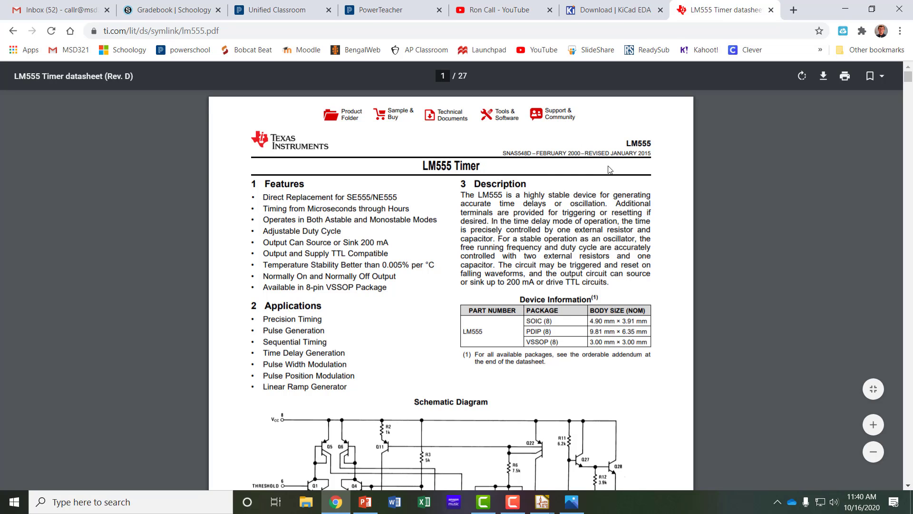
mouse_move(505, 339)
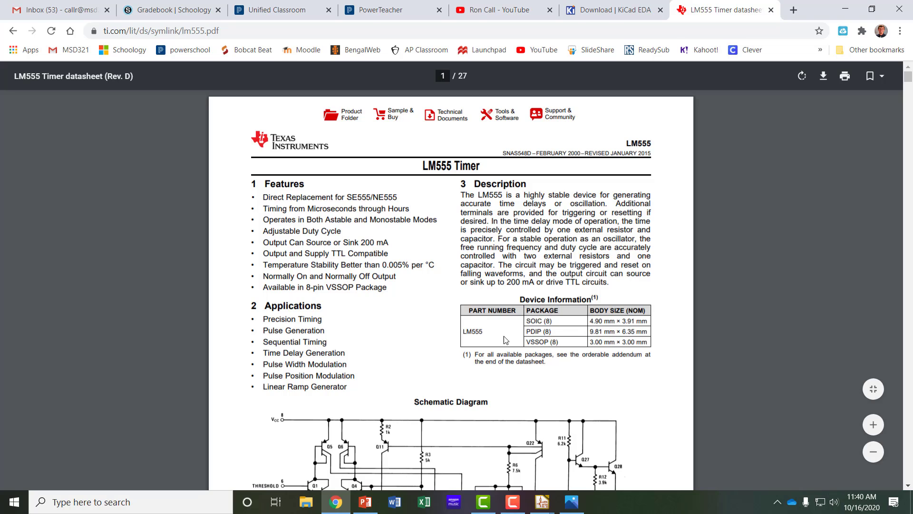
mouse_move(548, 318)
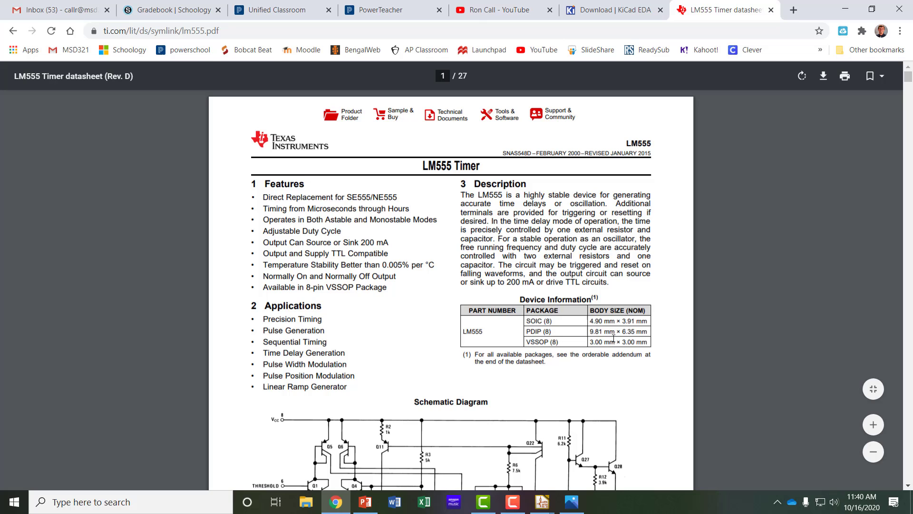
scroll("down", 3)
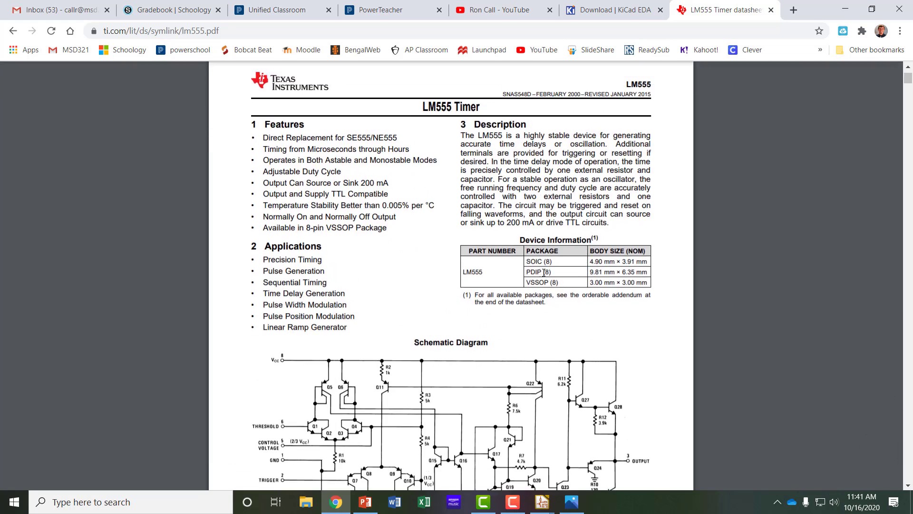
mouse_move(536, 271)
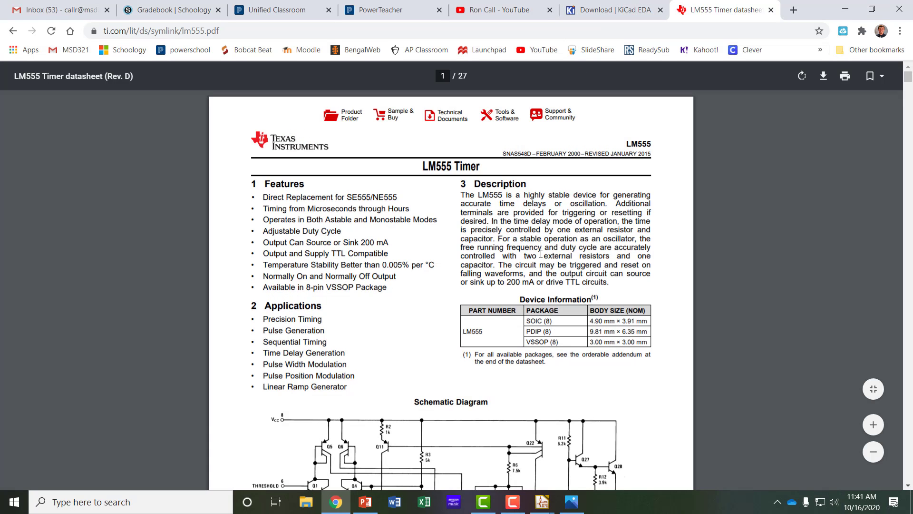
scroll("down", 3)
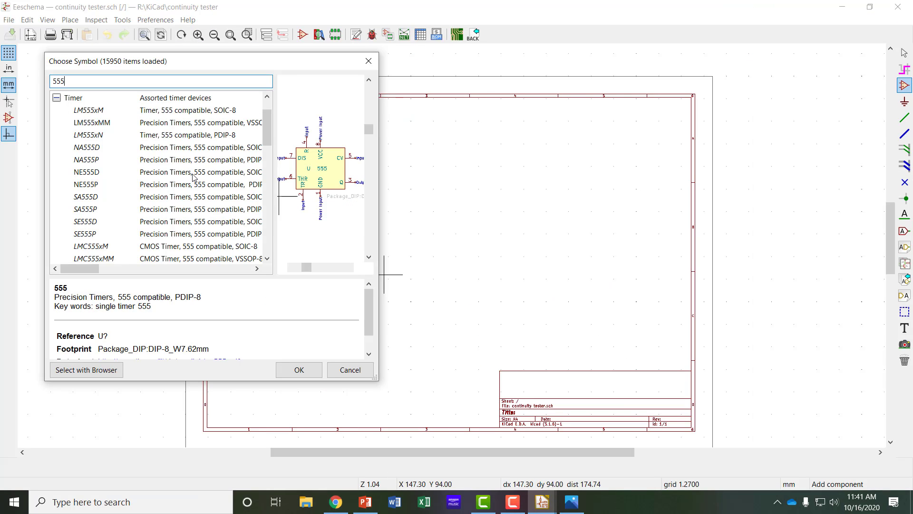
mouse_move(87, 138)
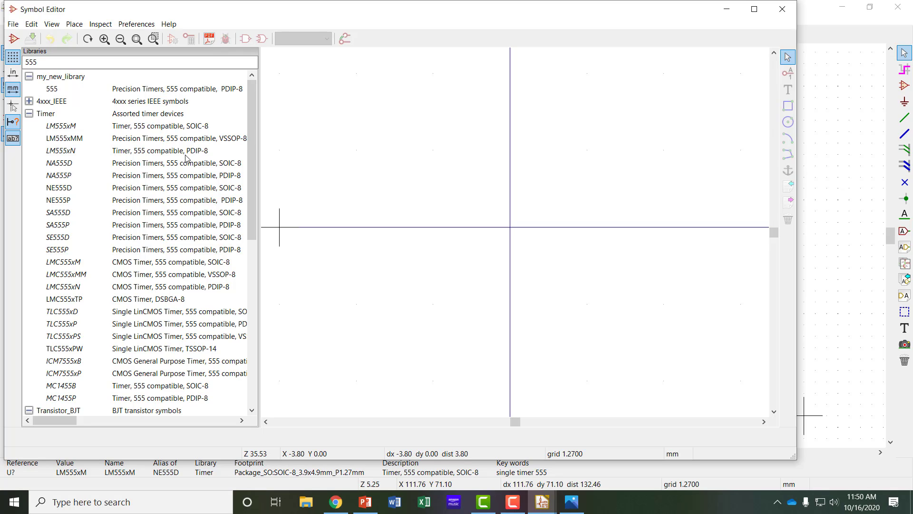
mouse_move(204, 156)
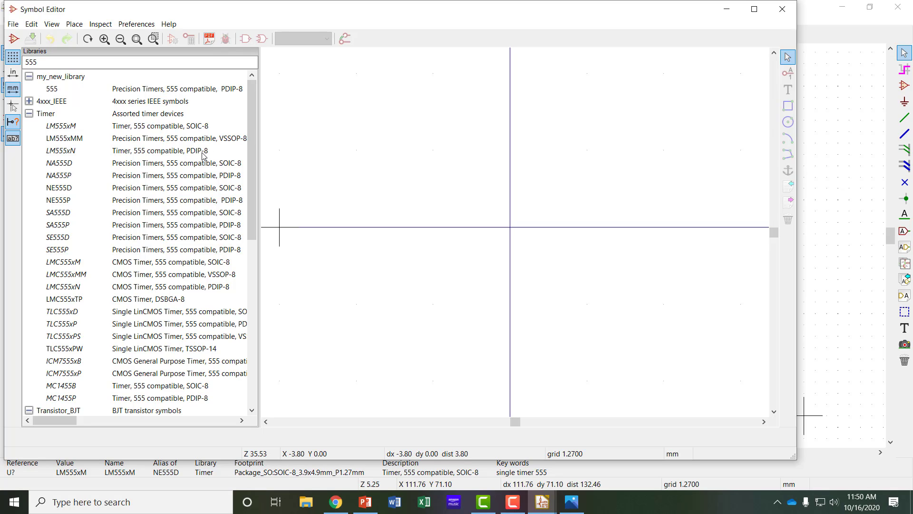
mouse_move(280, 381)
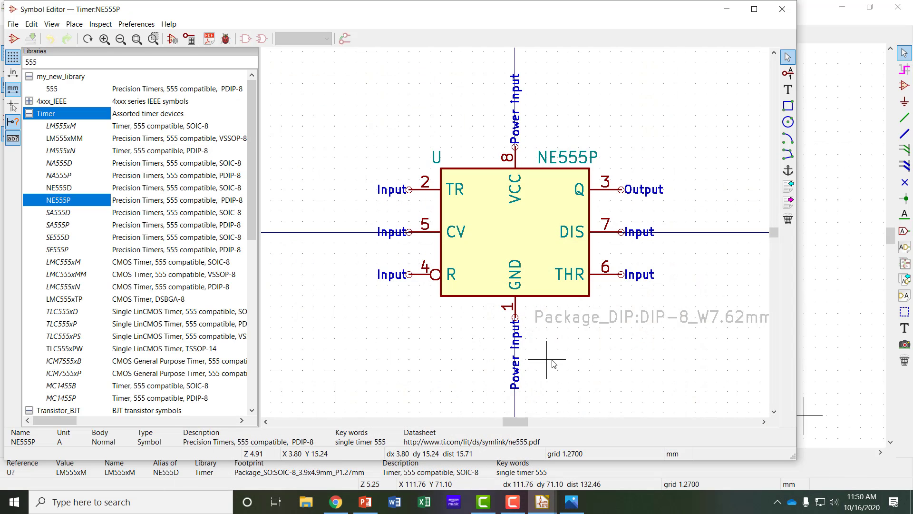
mouse_move(593, 389)
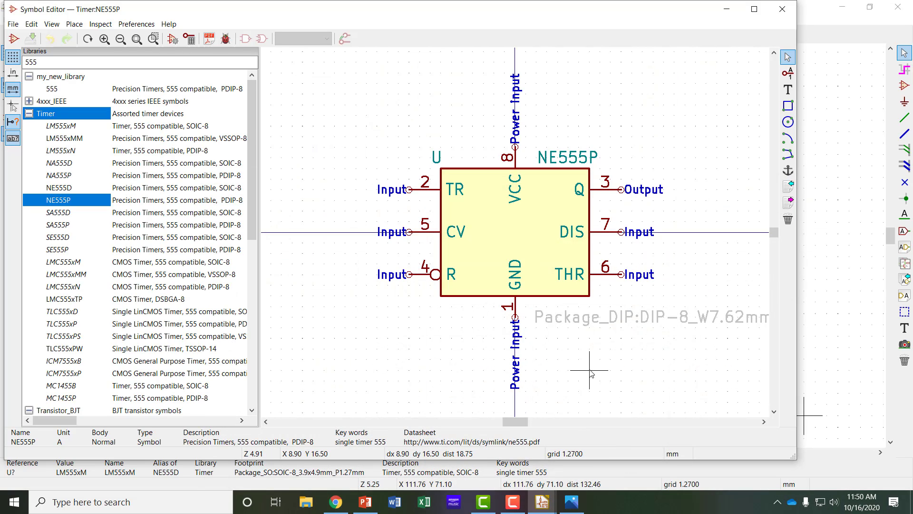
mouse_move(282, 178)
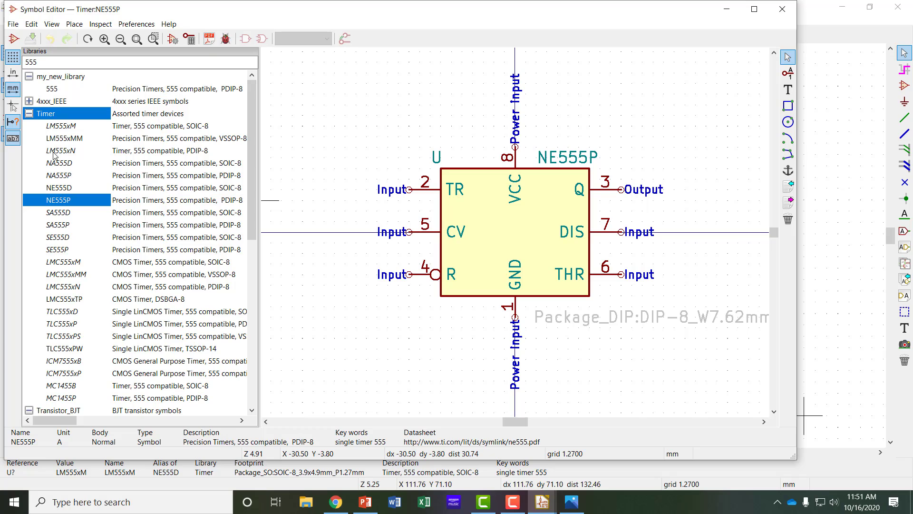
mouse_move(200, 147)
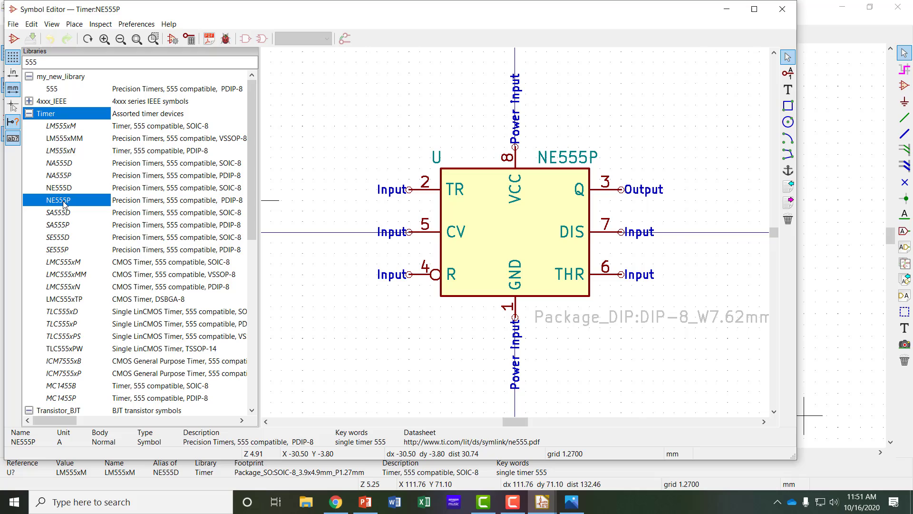
mouse_move(61, 212)
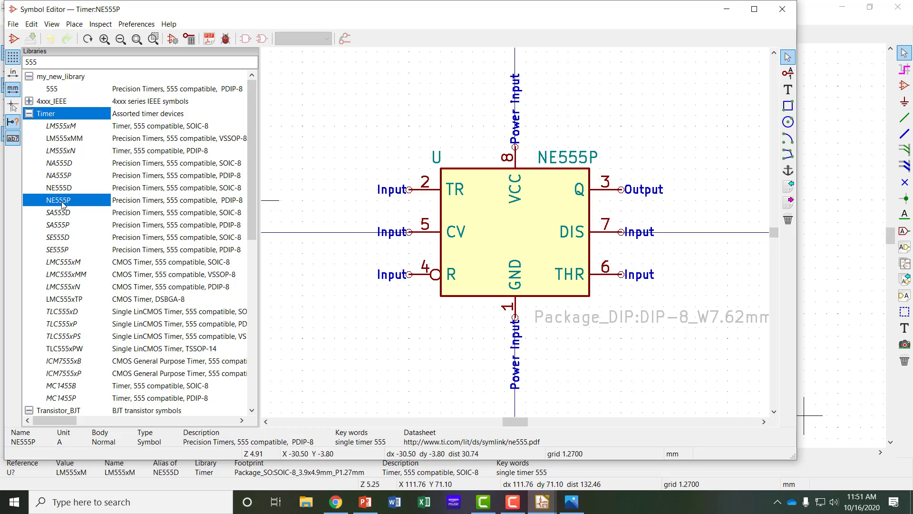
Step: Bring up the context options for the NE555P symbol in the Timer library
right_click(63, 199)
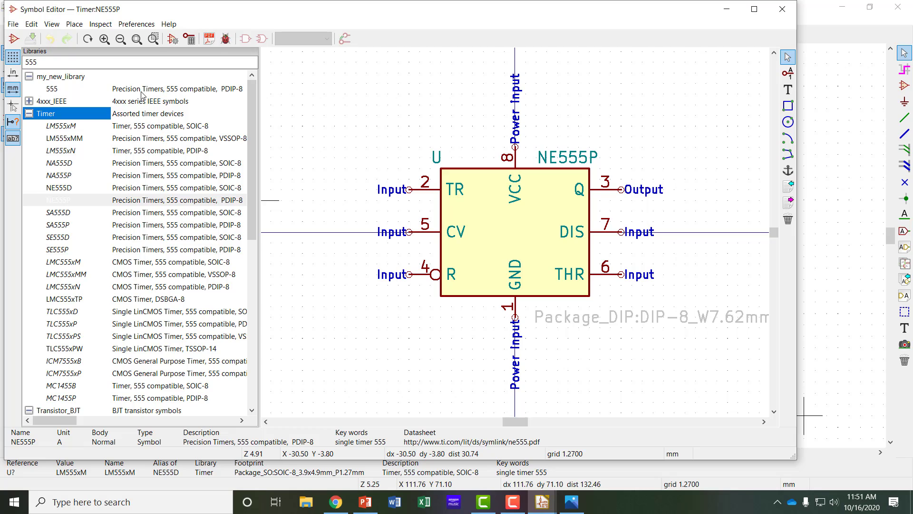
Step: Create a new empty symbol library named practice_lib in the KiCad folder
left_click(12, 23)
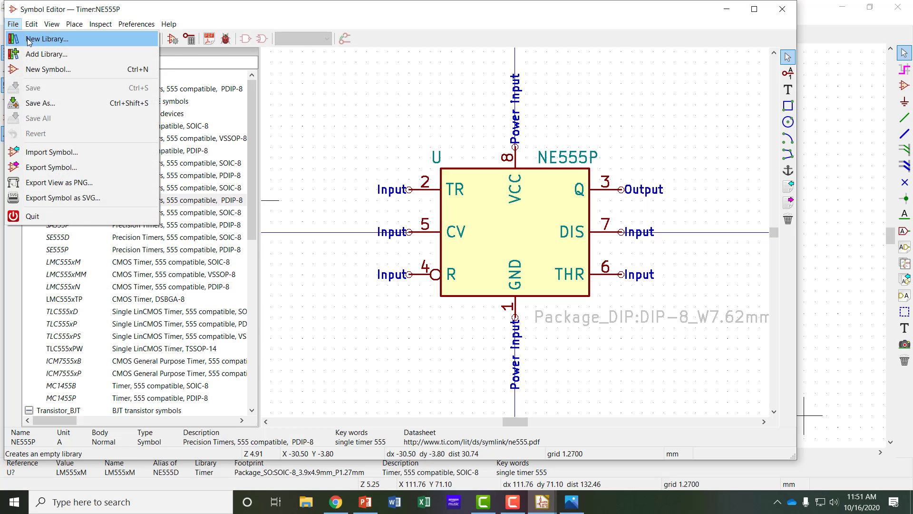
left_click(47, 38)
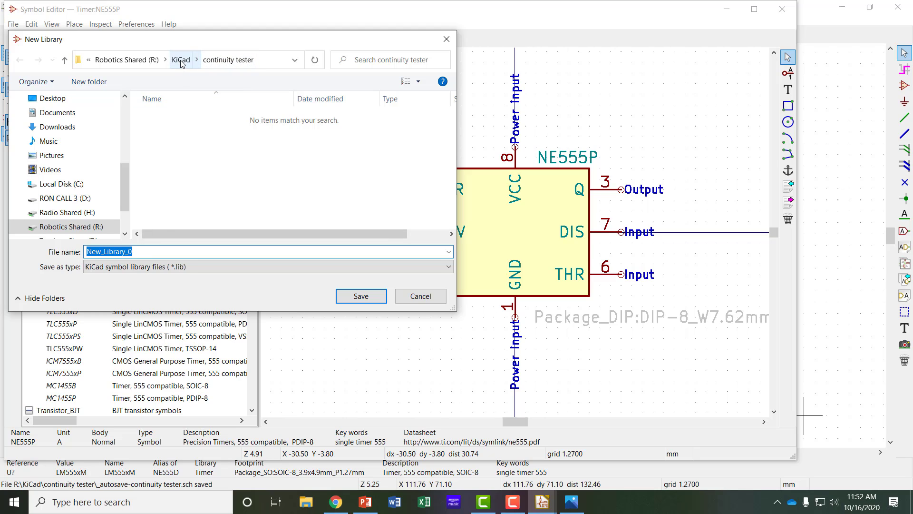
left_click(184, 59)
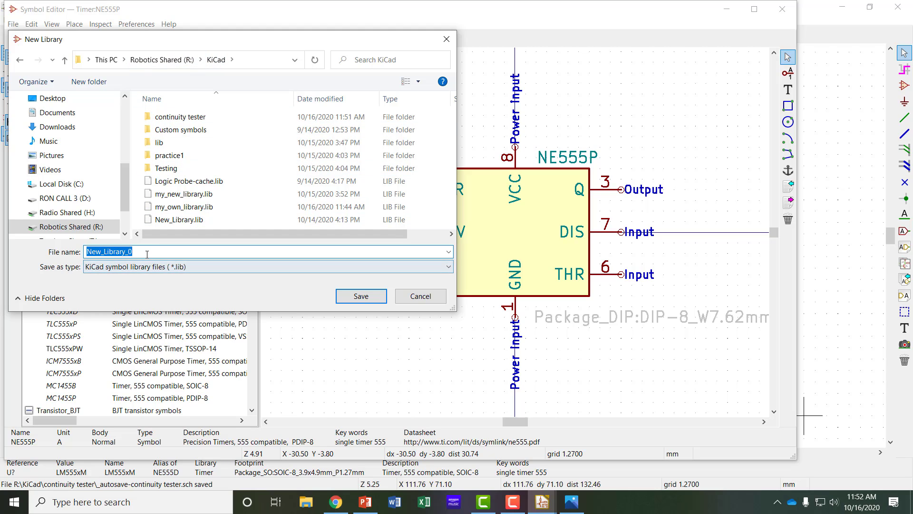
type("practice_lib")
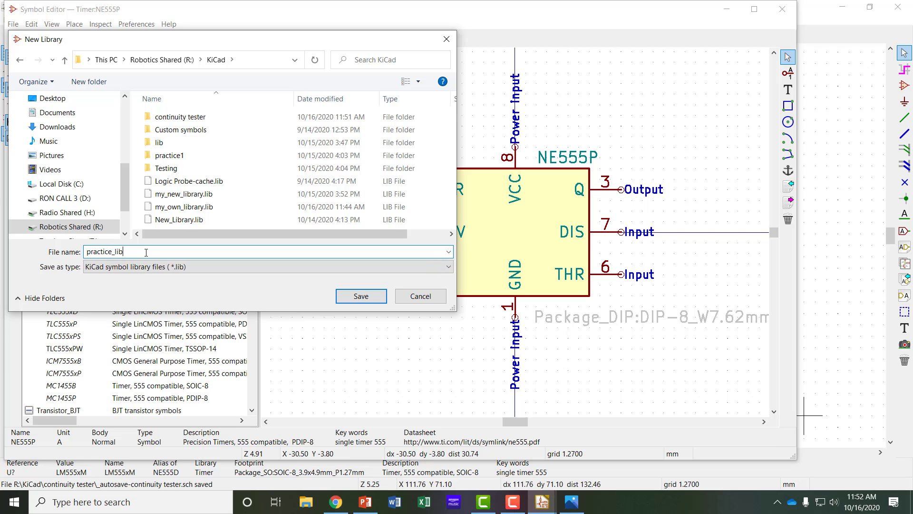
left_click(361, 296)
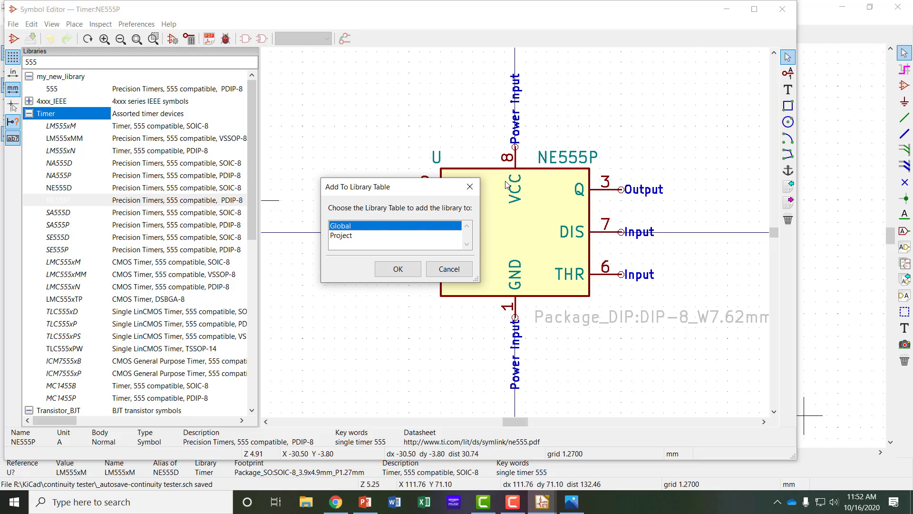
mouse_move(577, 231)
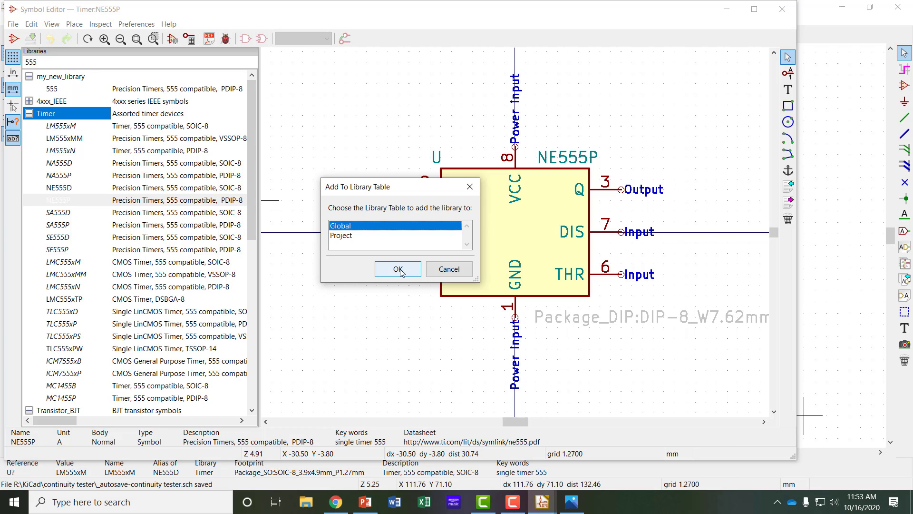
Step: Copy the NE555P symbol from the Timer library and paste it into practice_library
left_click(397, 268)
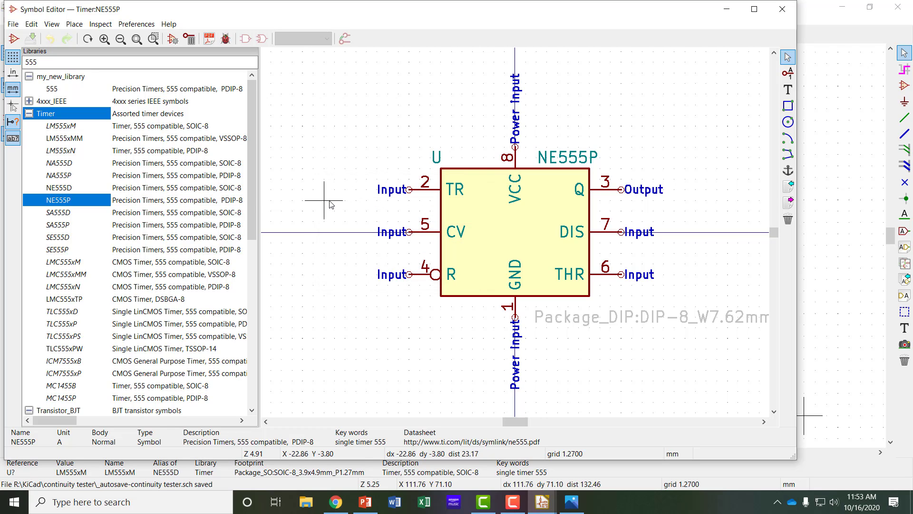
mouse_move(502, 204)
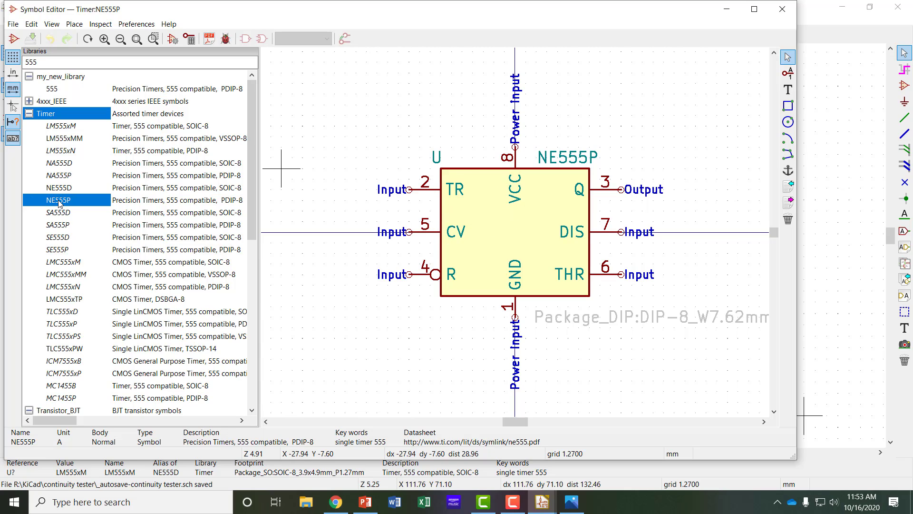
right_click(58, 200)
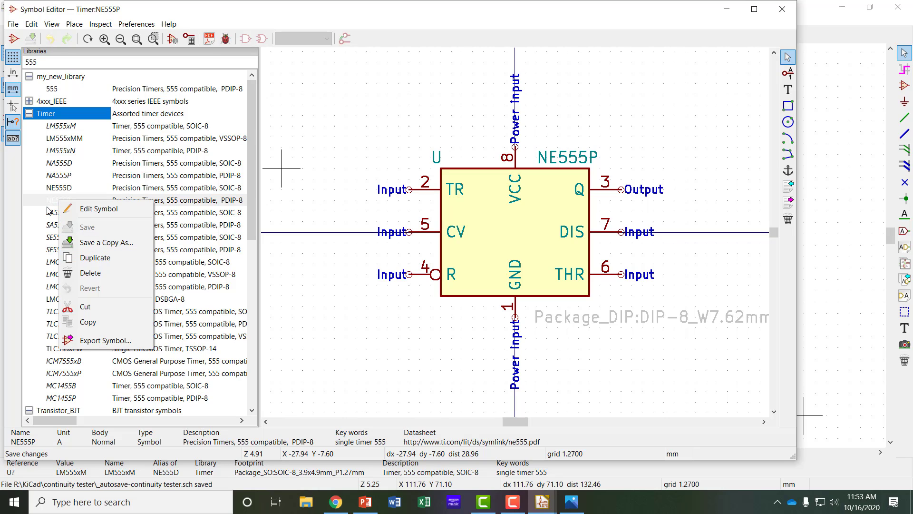
mouse_move(88, 322)
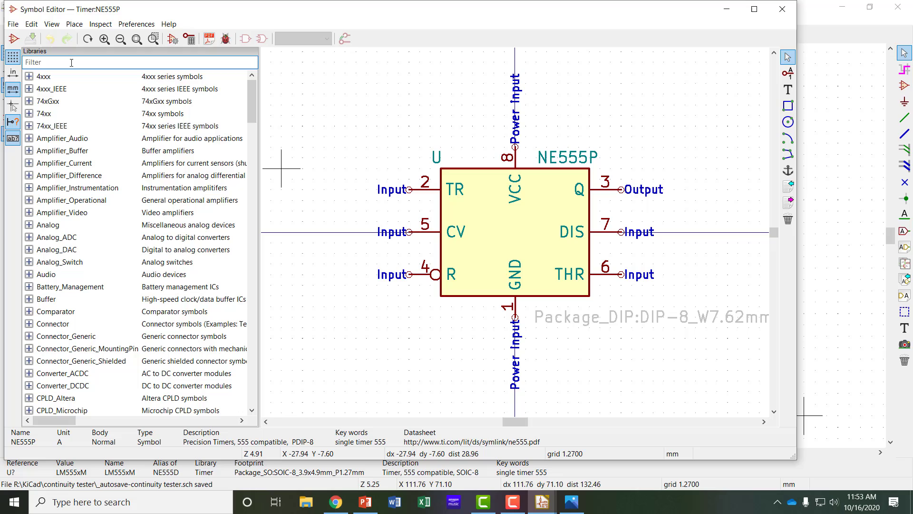
type("practic")
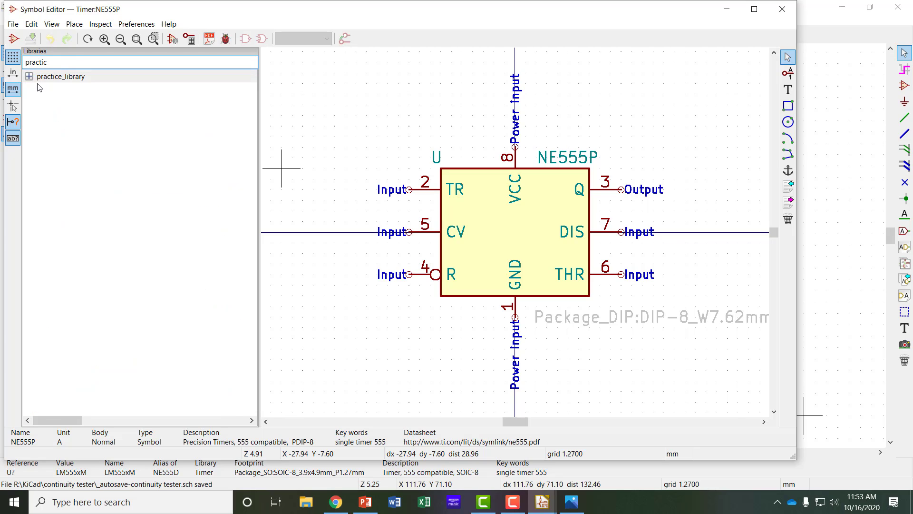
left_click(61, 76)
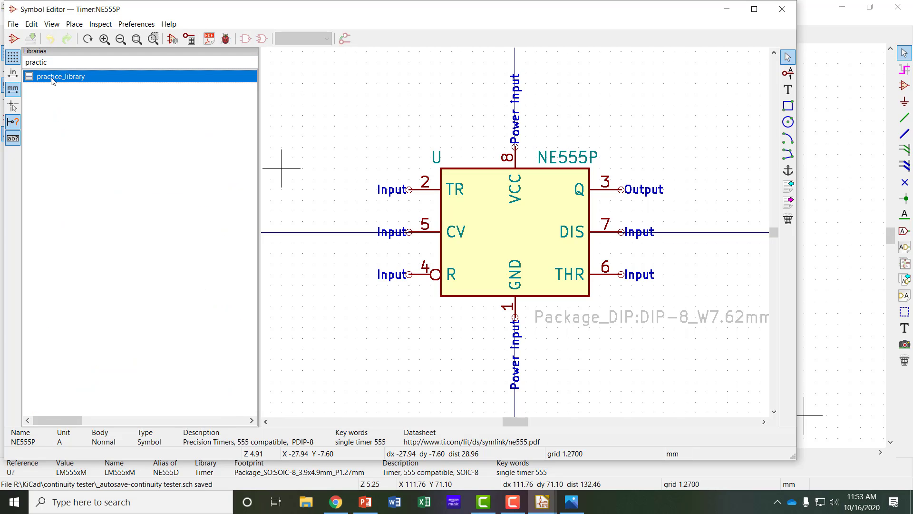
right_click(60, 76)
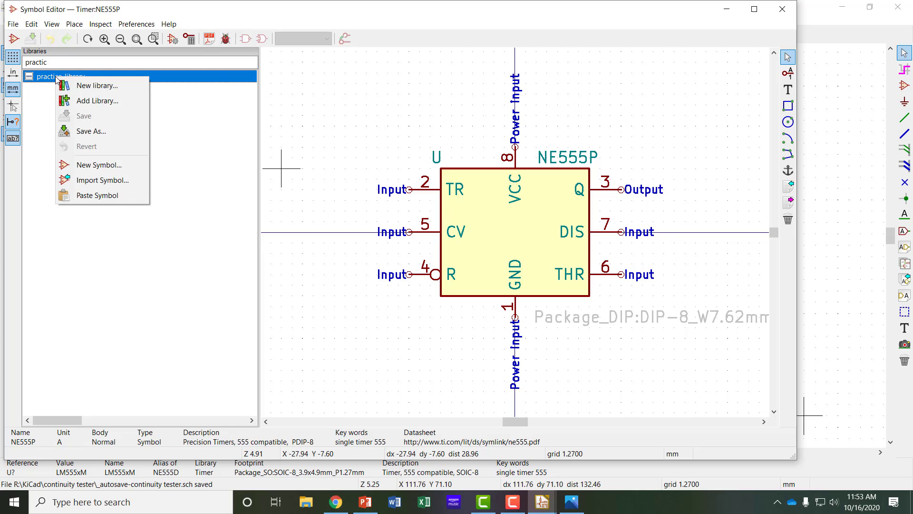
mouse_move(97, 195)
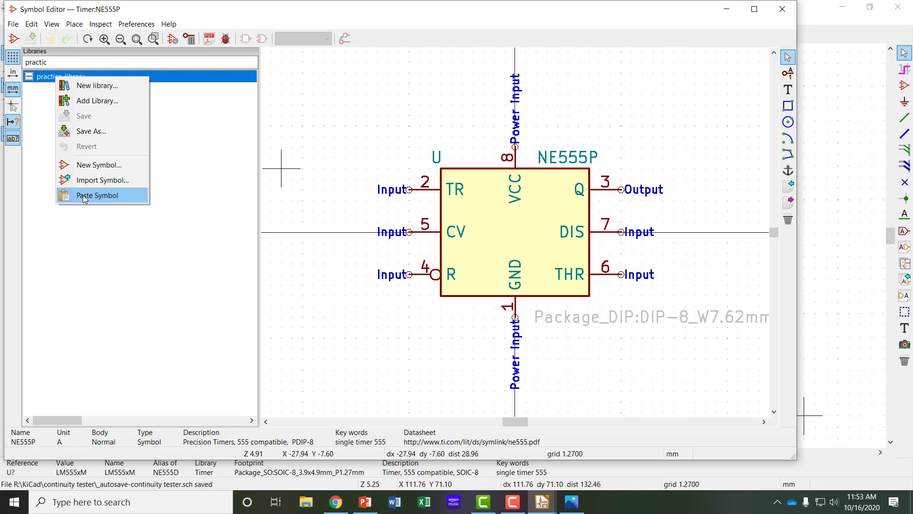
left_click(97, 195)
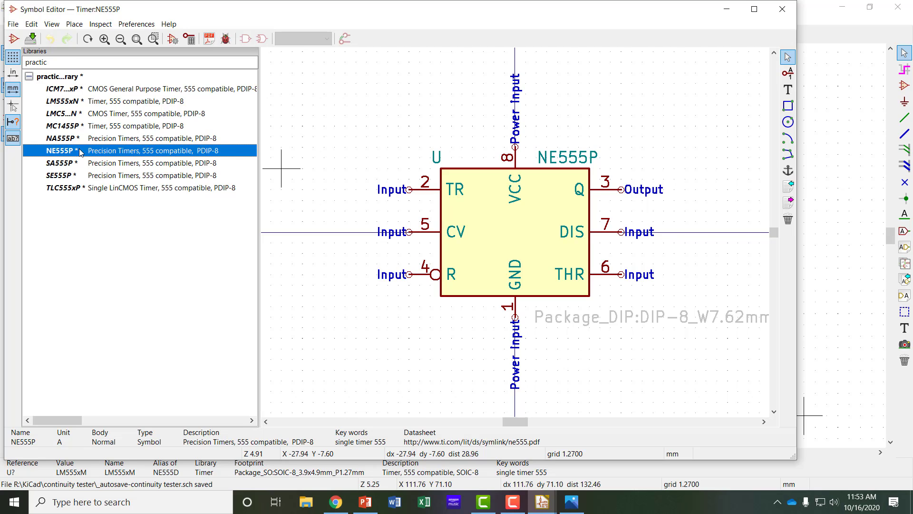
mouse_move(74, 76)
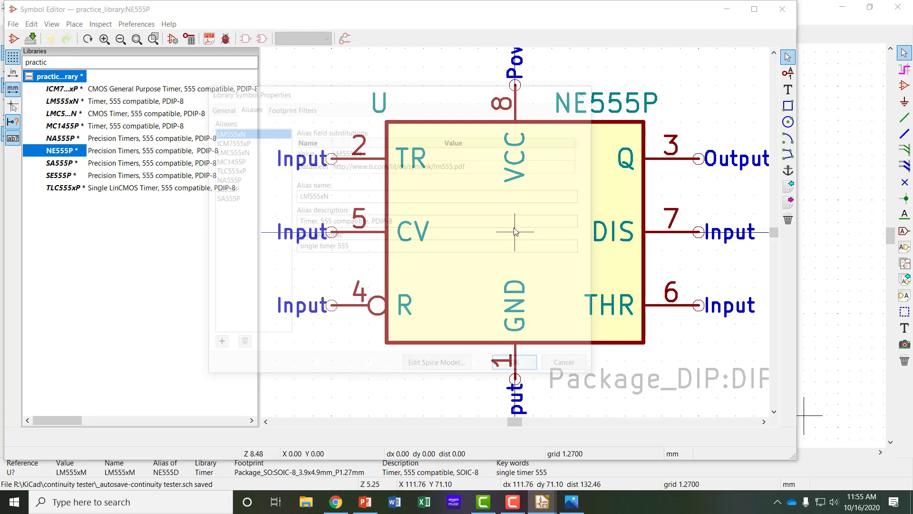
Step: Set the symbol's Value to 555 and delete its aliases LM555xN and SA555P
left_click(218, 106)
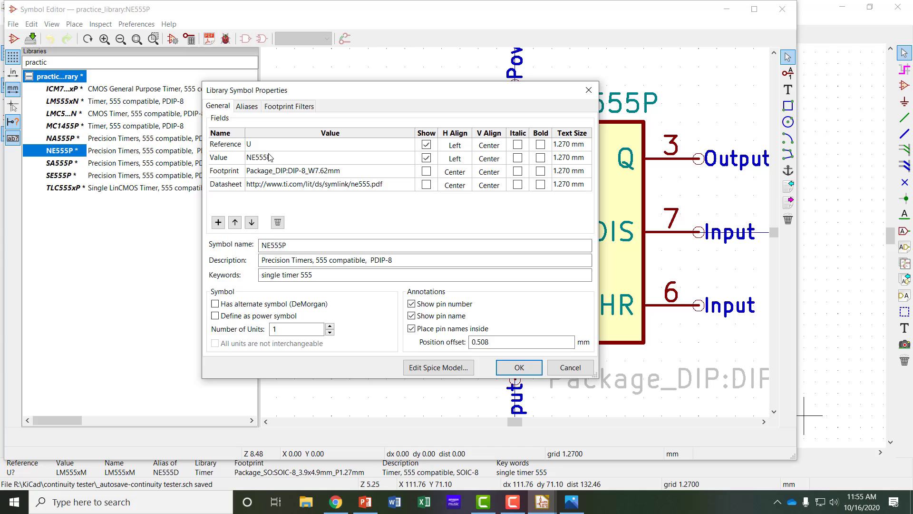
type("555")
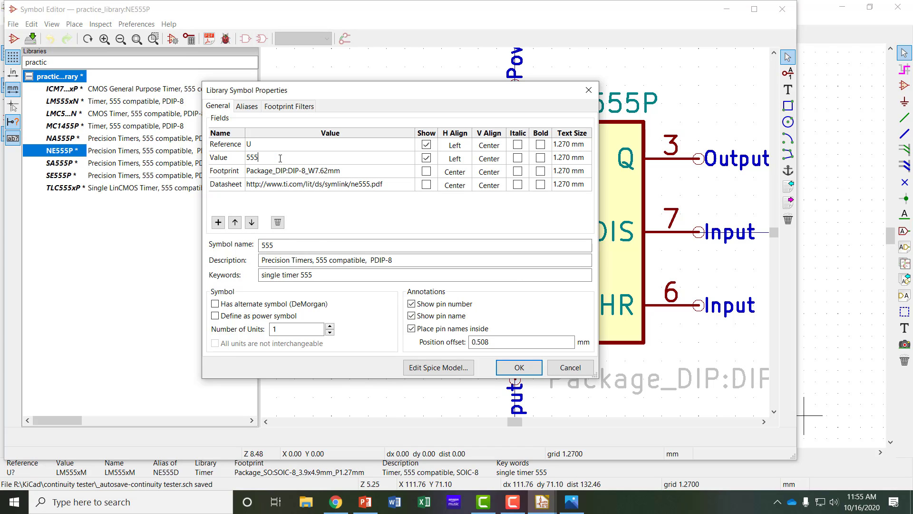
left_click(246, 106)
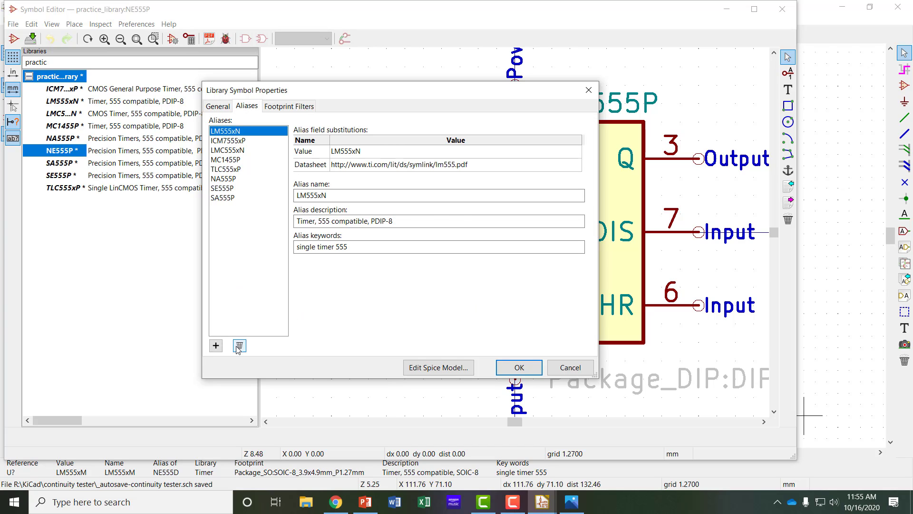
left_click(240, 345)
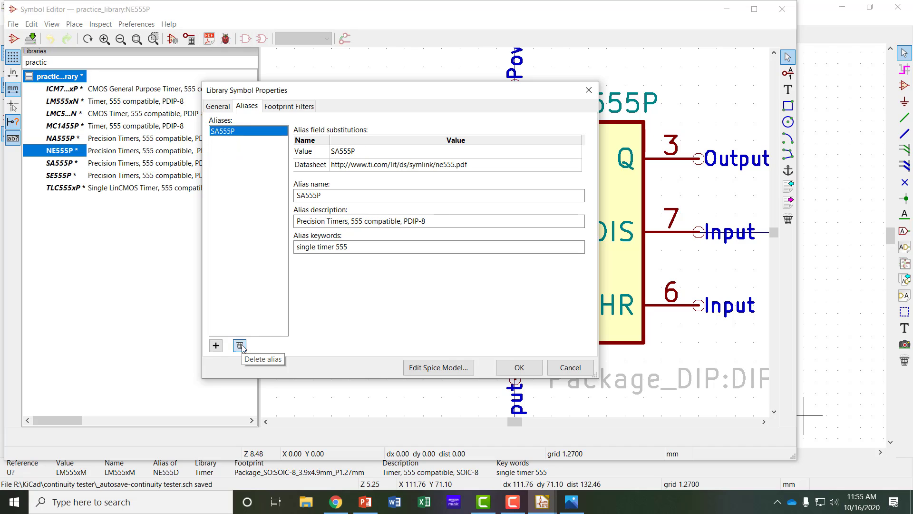
left_click(518, 367)
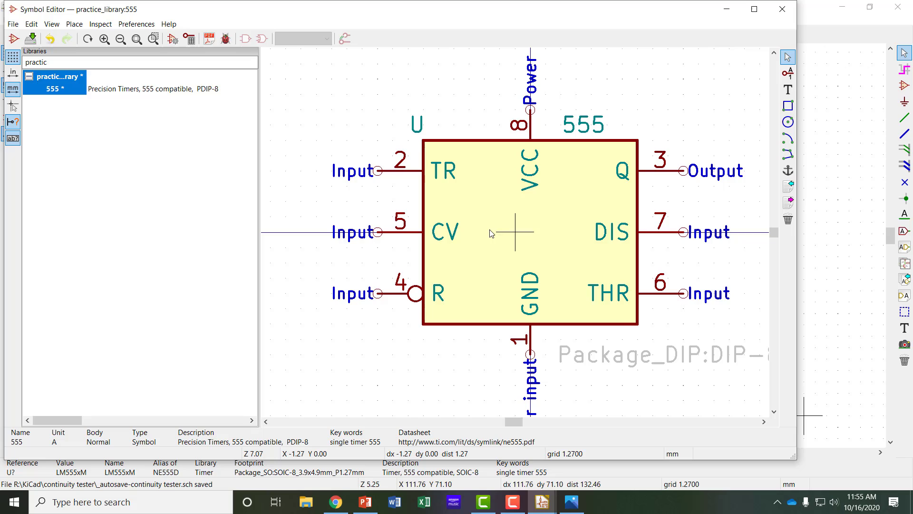
Step: Save the renamed 555 symbol to practice_library
left_click(12, 24)
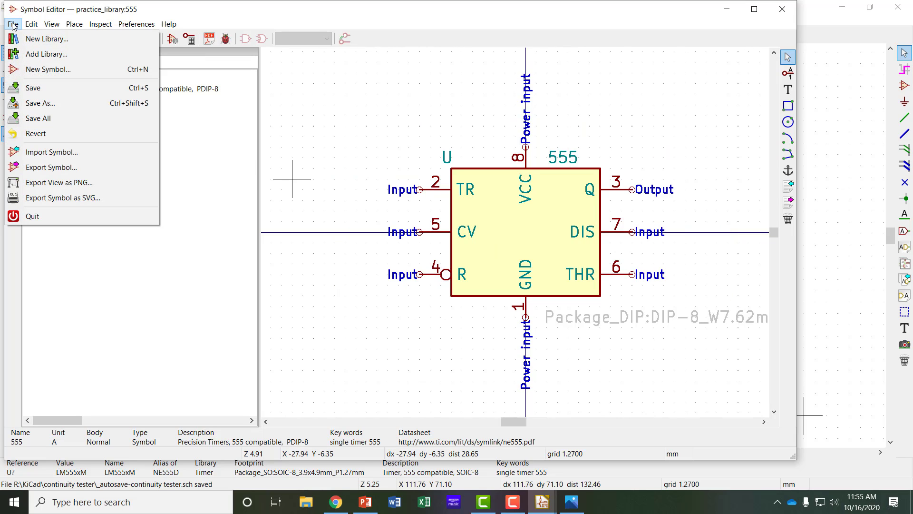
mouse_move(33, 87)
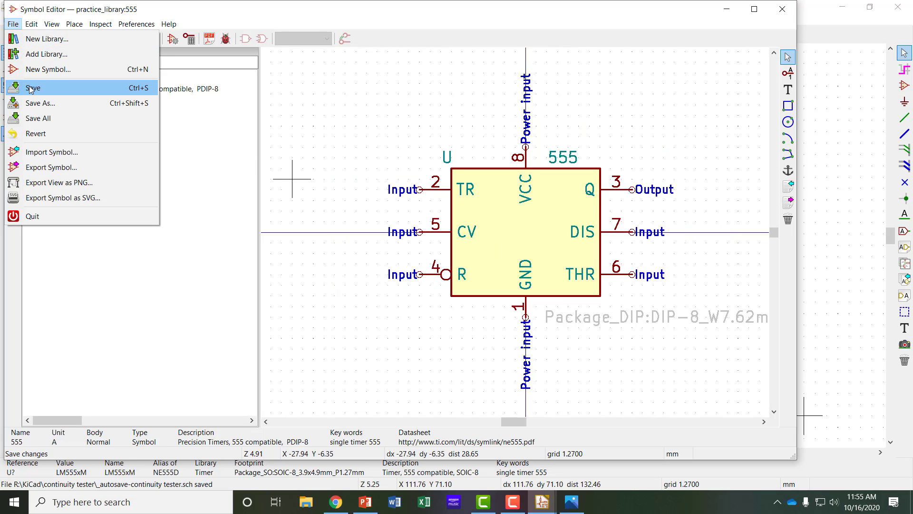
left_click(572, 501)
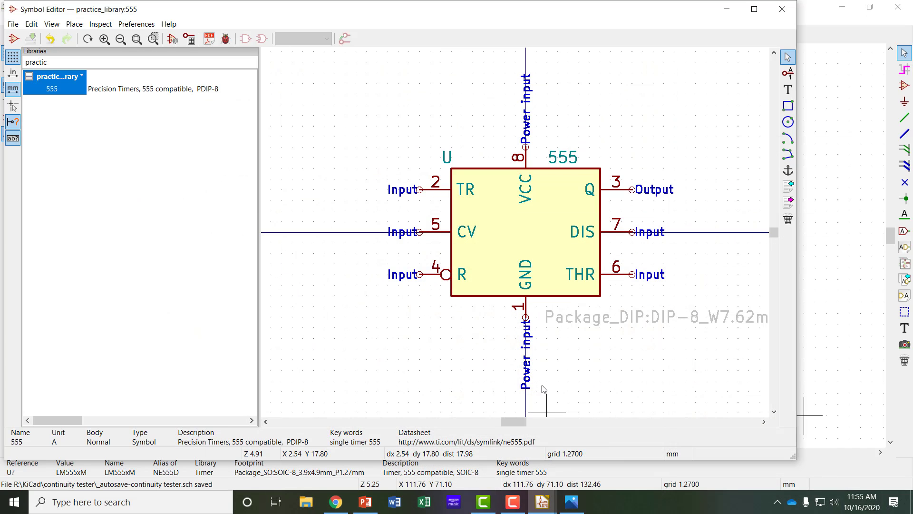
mouse_move(464, 191)
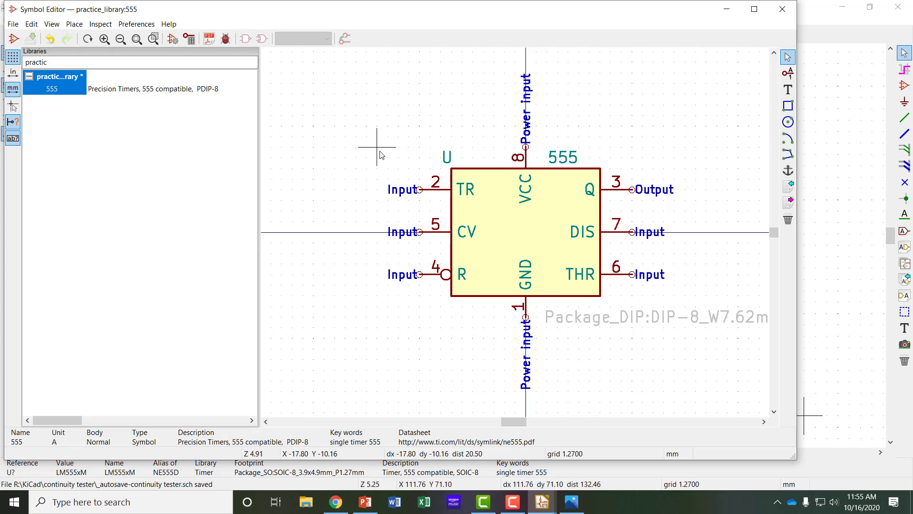
mouse_move(381, 162)
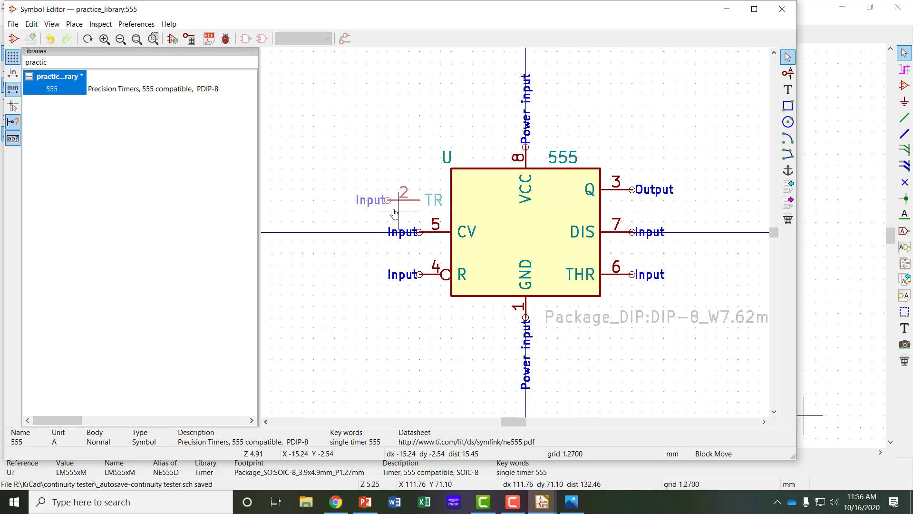
Step: Drag pin 2 (TR) from the left side down below the 555 symbol body
left_click_drag(396, 199, 416, 349)
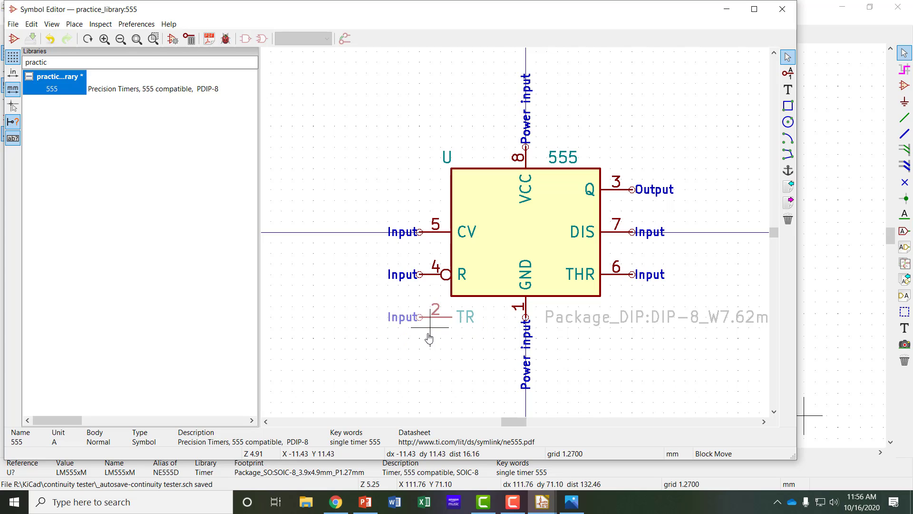
Step: Bring up the block options (Mirror, Rotate, Move) for the moving TR pin
right_click(429, 337)
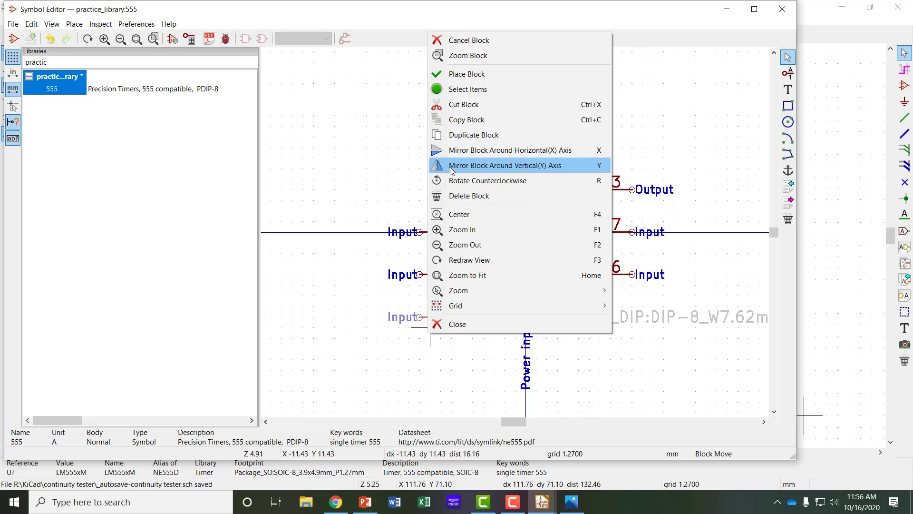
mouse_move(466, 275)
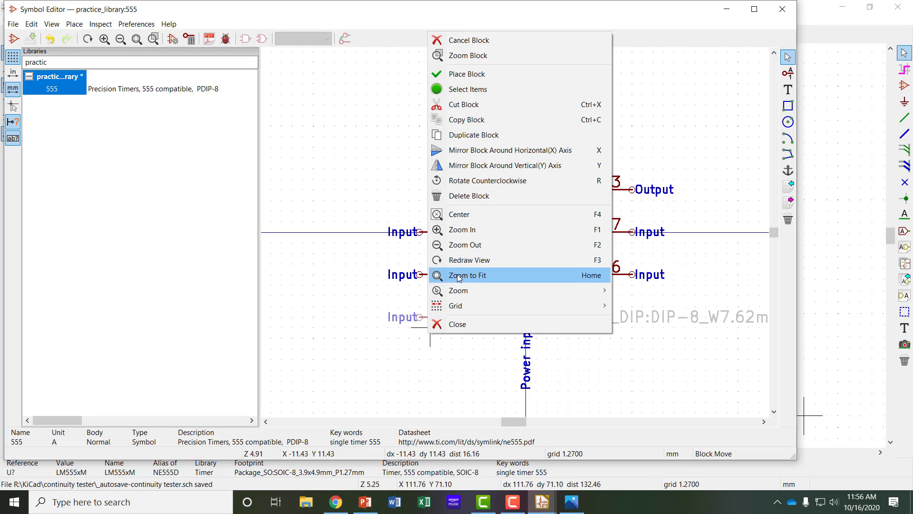
mouse_move(487, 181)
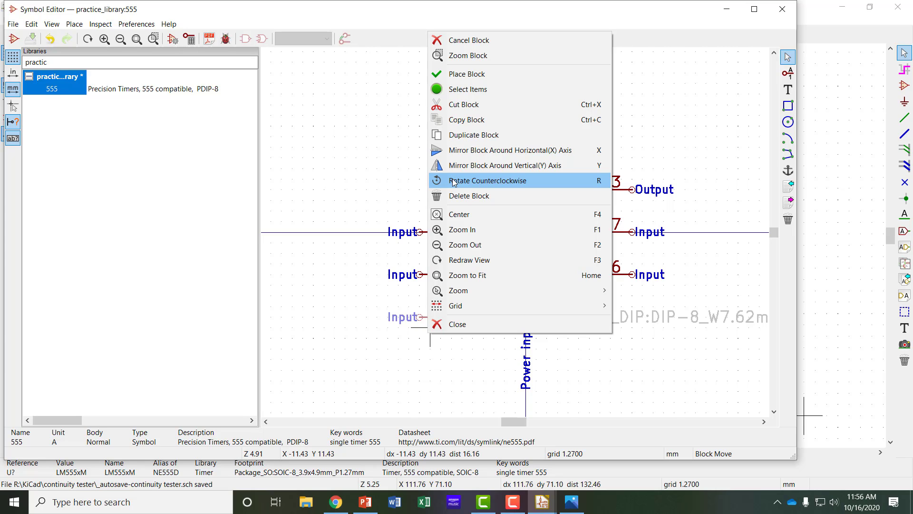
mouse_move(601, 187)
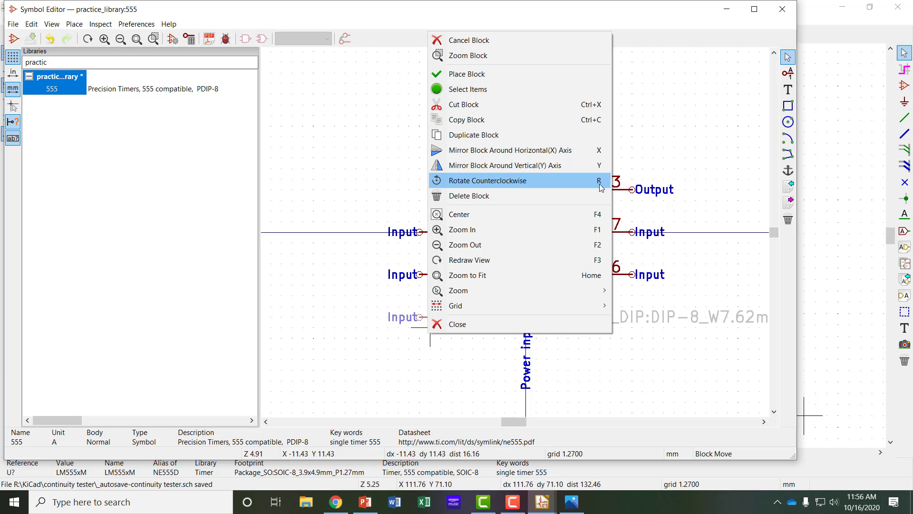
mouse_move(601, 191)
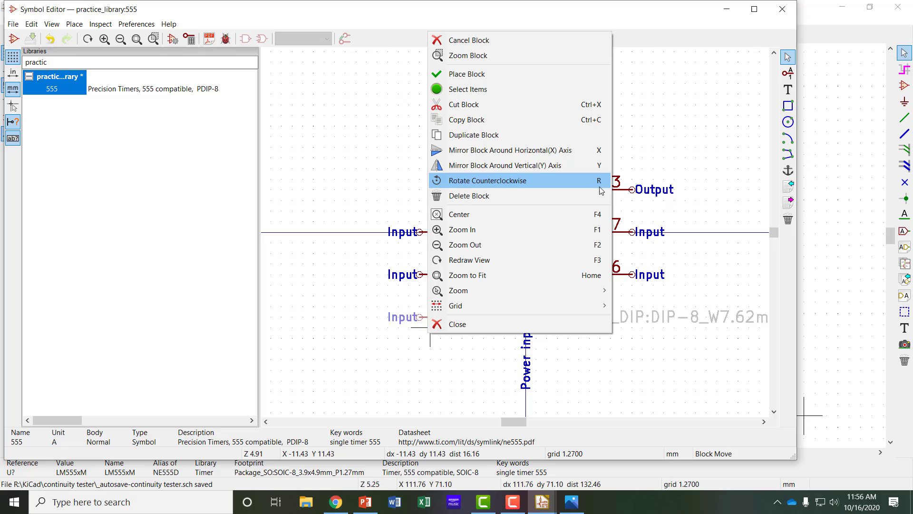
mouse_move(605, 186)
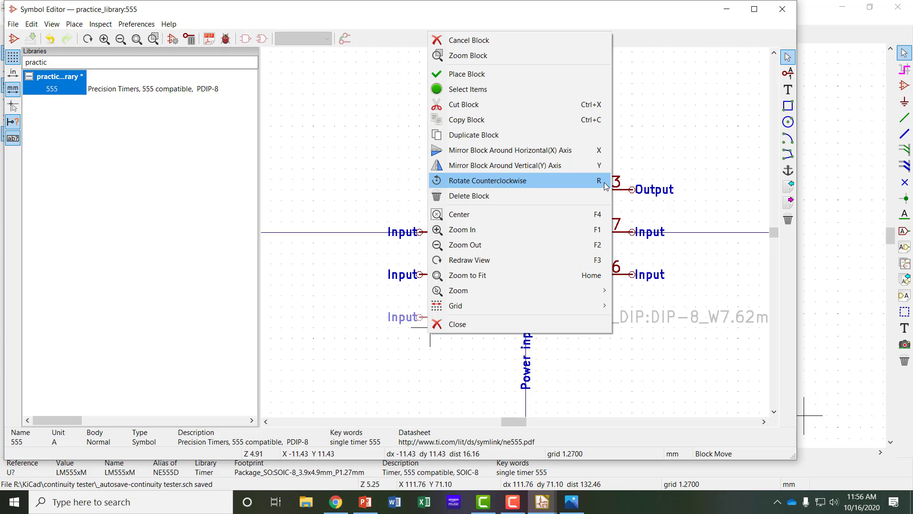
mouse_move(603, 186)
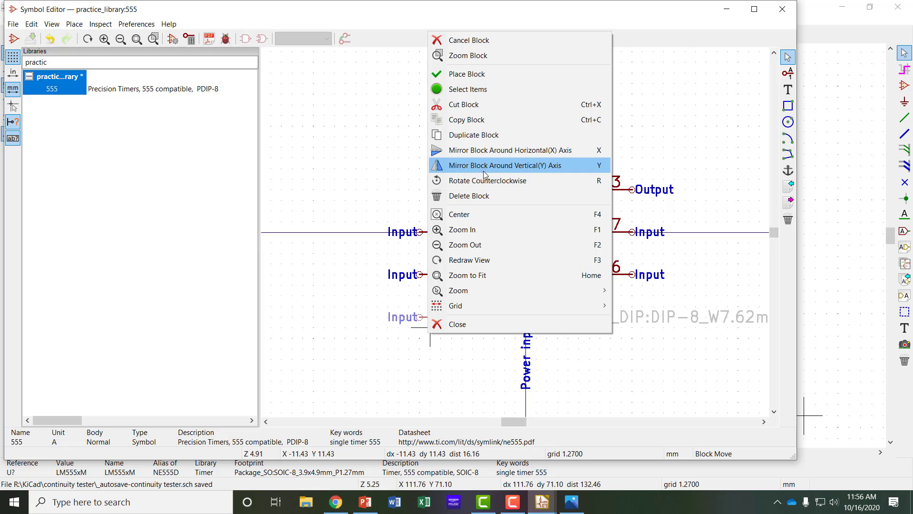
mouse_move(601, 173)
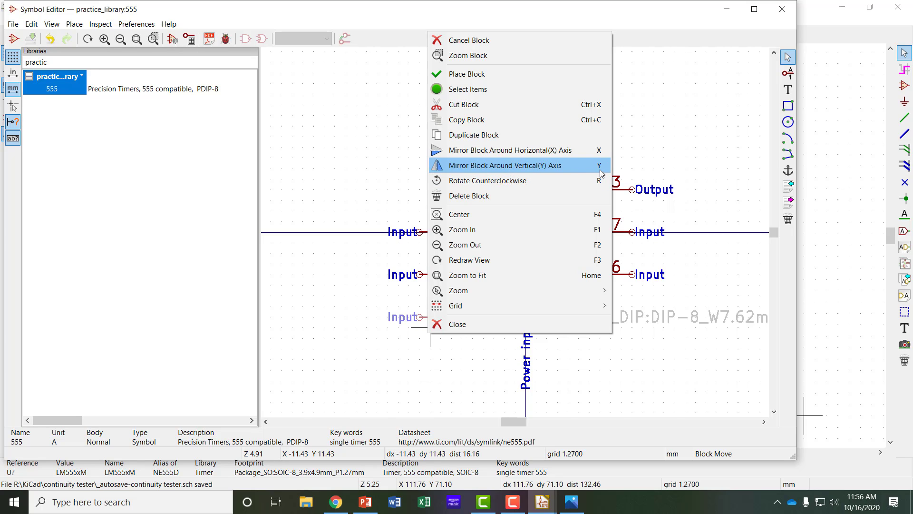
mouse_move(513, 149)
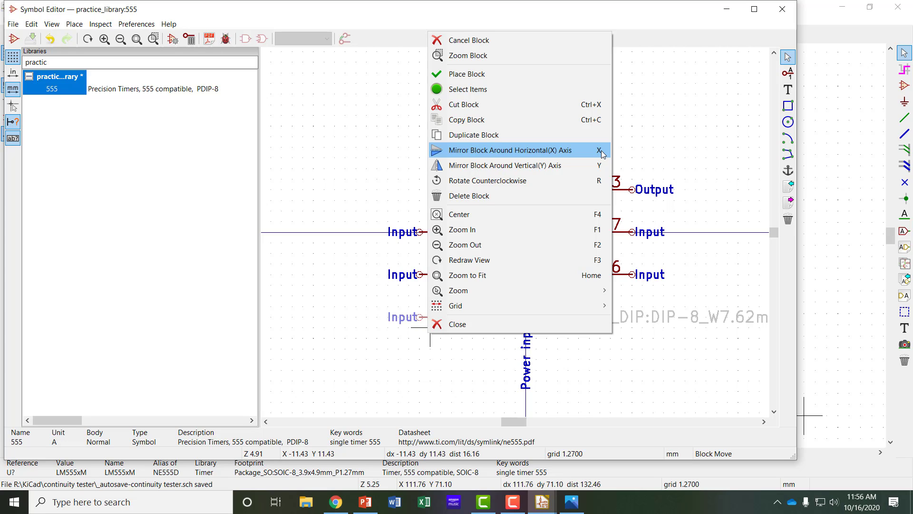
mouse_move(458, 352)
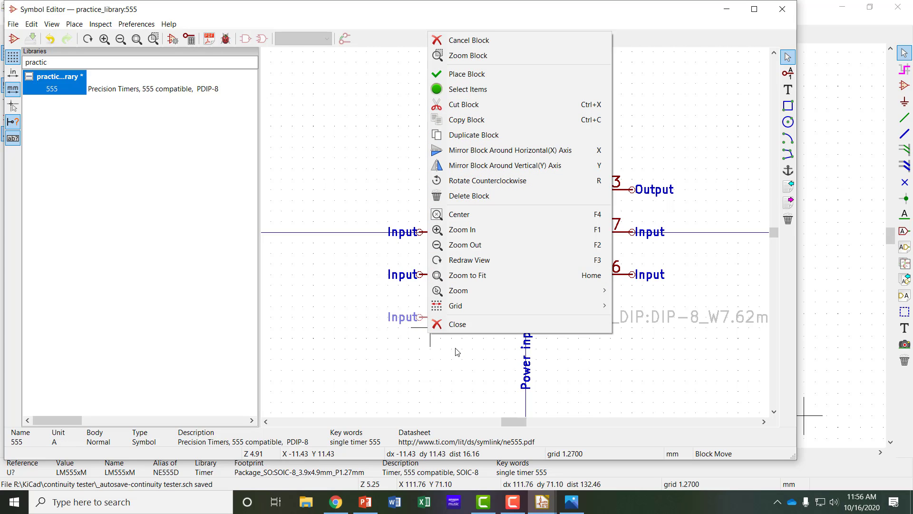
Step: Dismiss the block menu and place the TR pin on the symbol's bottom edge
left_click(466, 73)
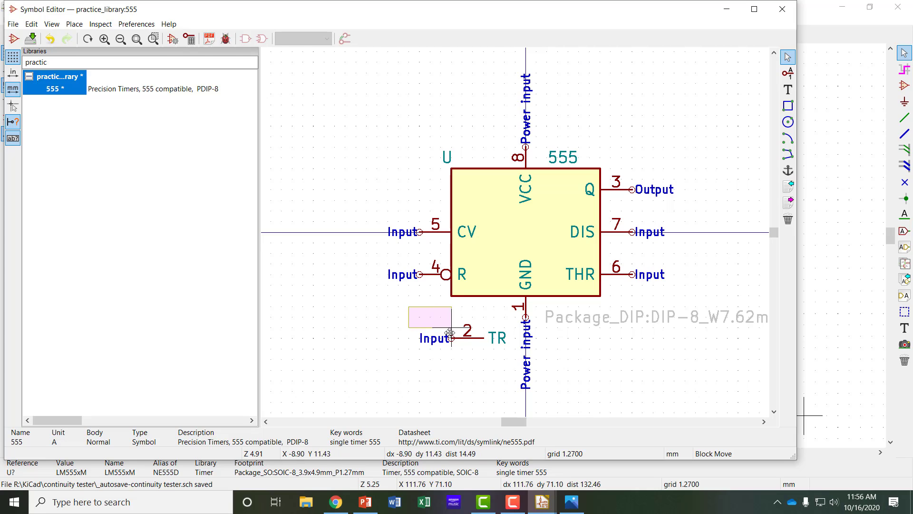
left_click_drag(450, 335, 475, 357)
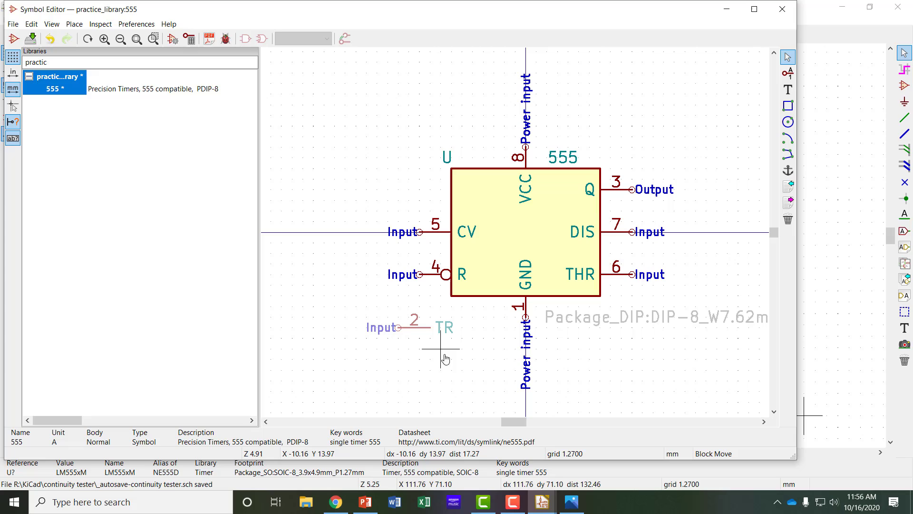
left_click_drag(445, 358, 460, 360)
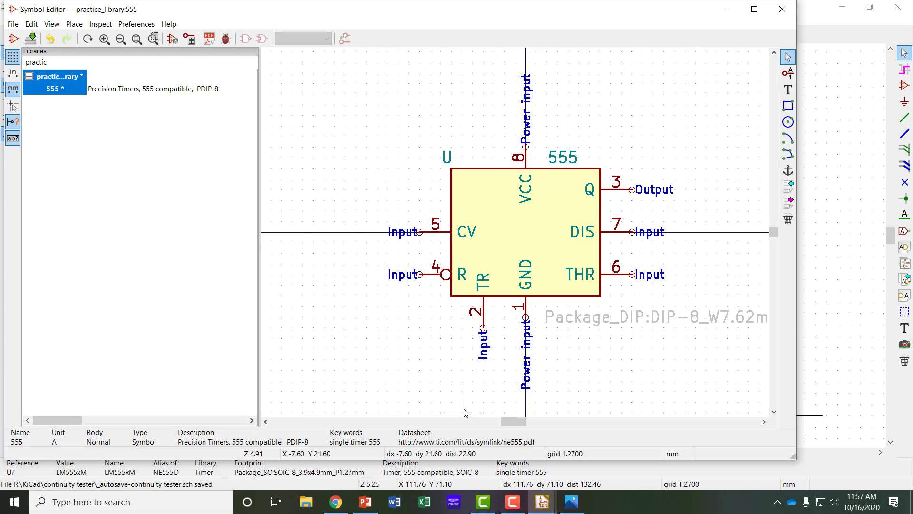
mouse_move(623, 261)
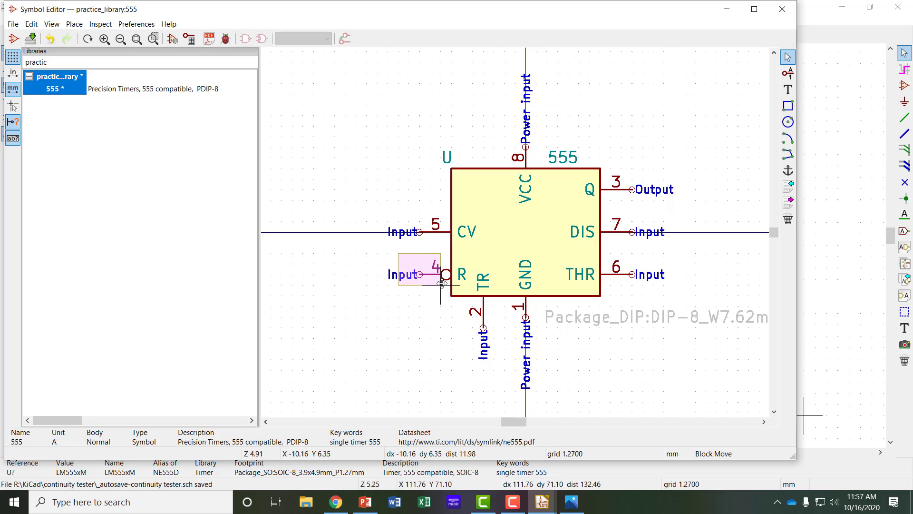
Step: Move R out upper left, CV out upper right, and THR onto the left side
left_click_drag(420, 274, 344, 209)
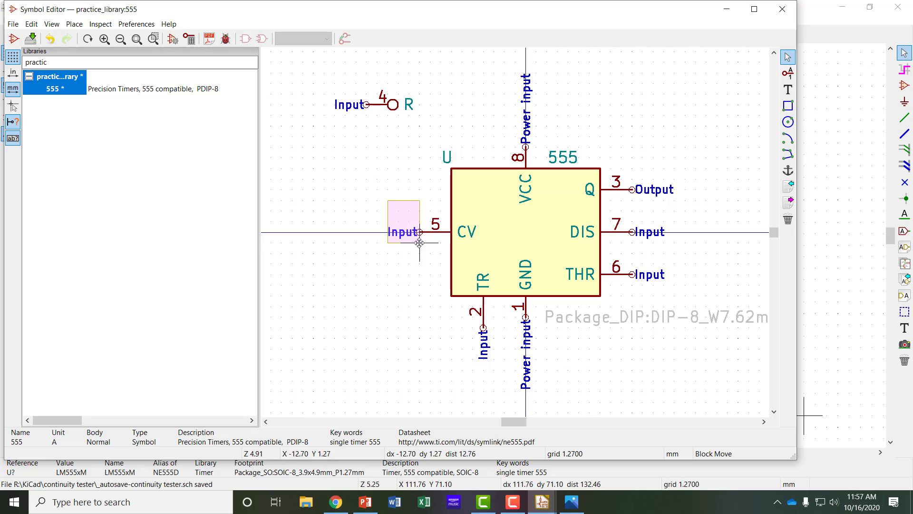
left_click_drag(417, 244, 663, 126)
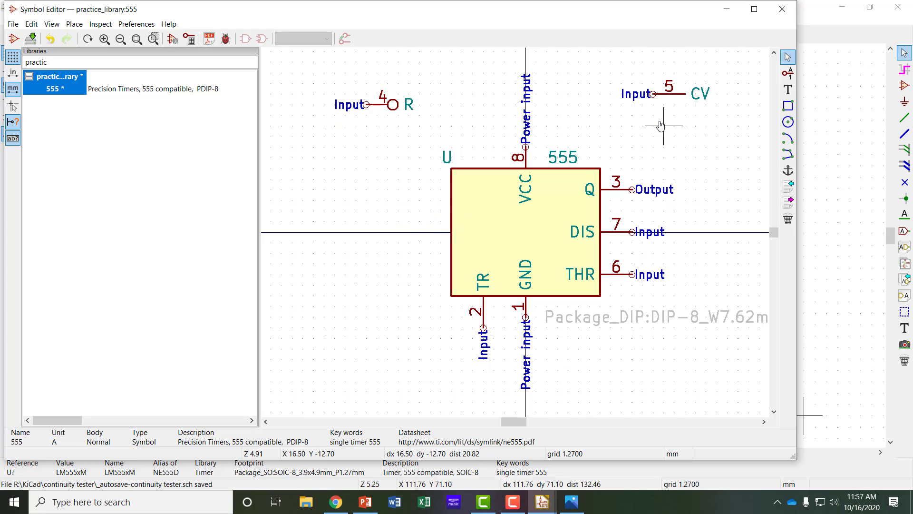
left_click(647, 274)
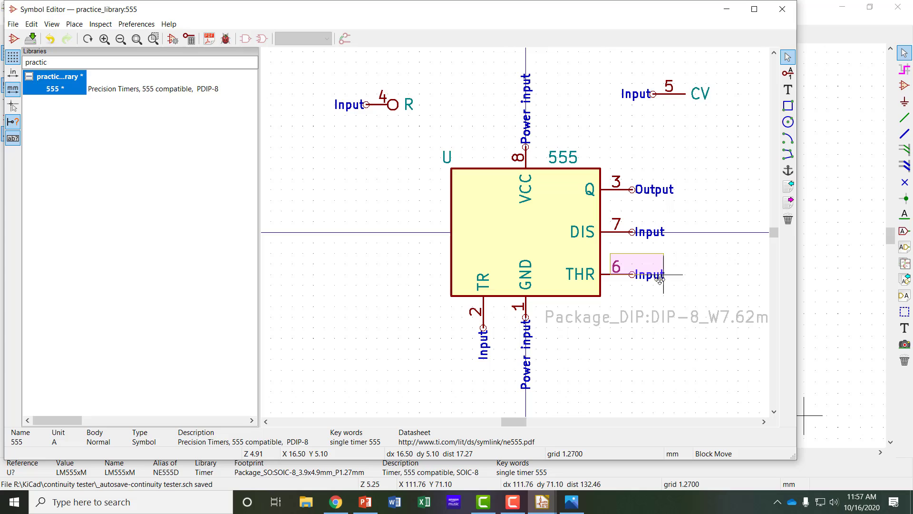
left_click_drag(640, 274, 385, 274)
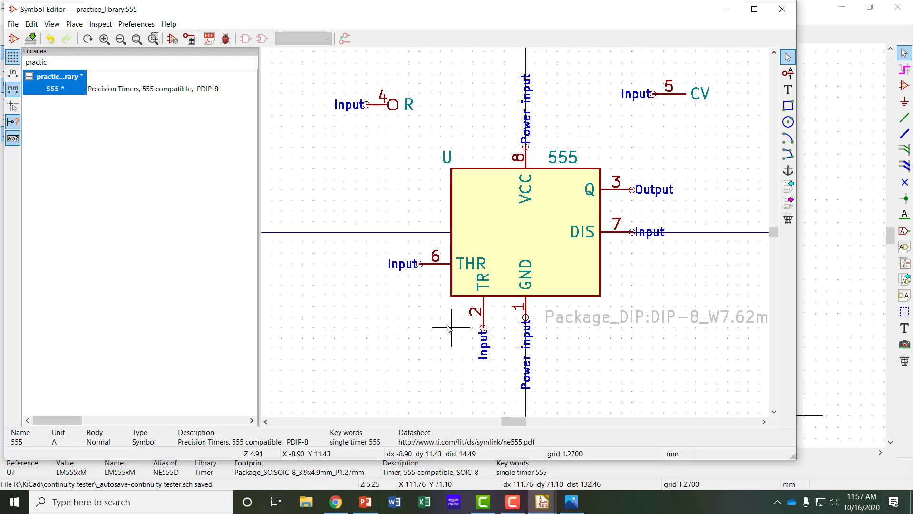
mouse_move(442, 286)
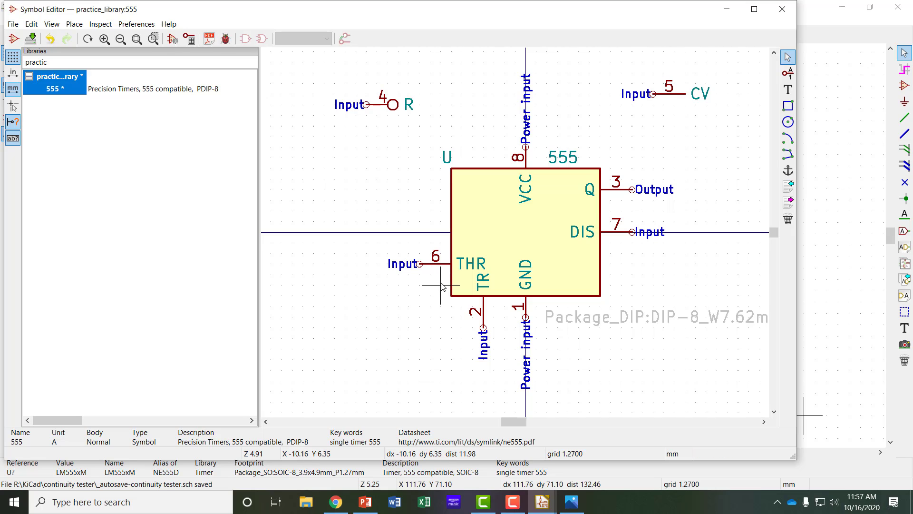
mouse_move(578, 304)
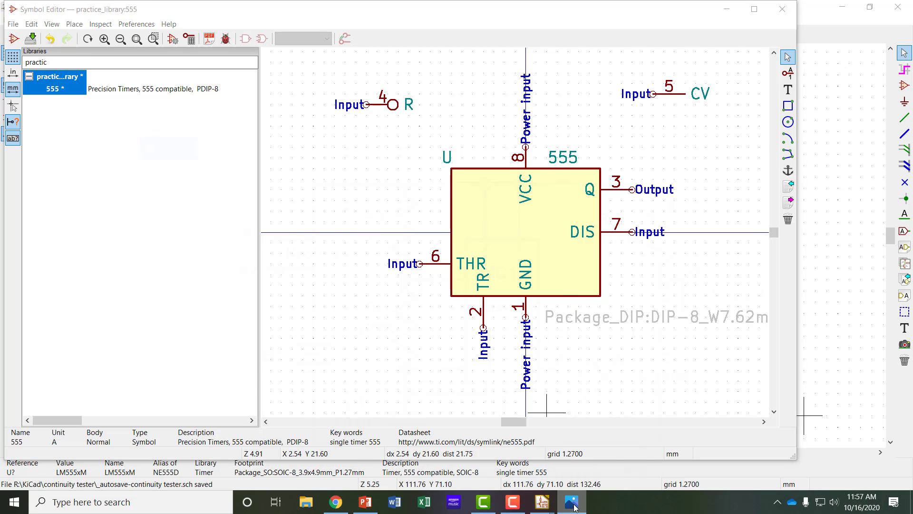
Step: Move the DIS pin to the left side and position the upright R pin upper left
left_click(572, 501)
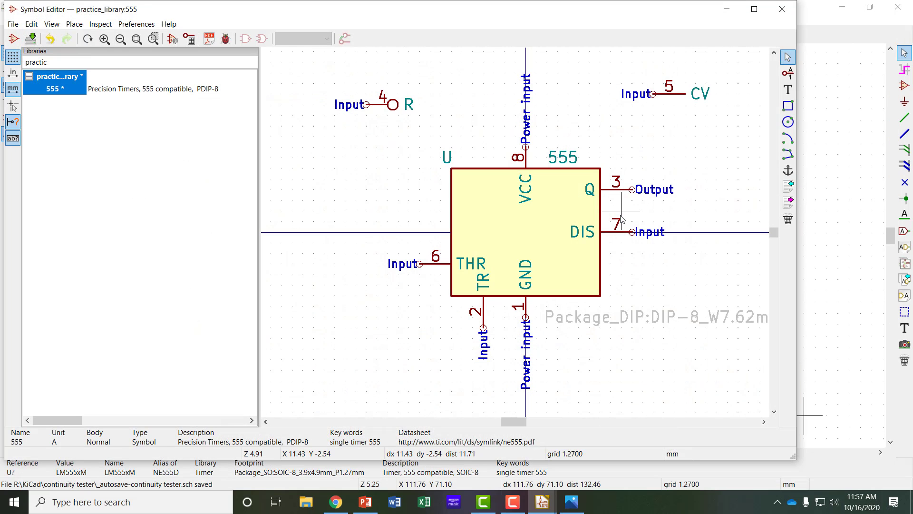
left_click(640, 232)
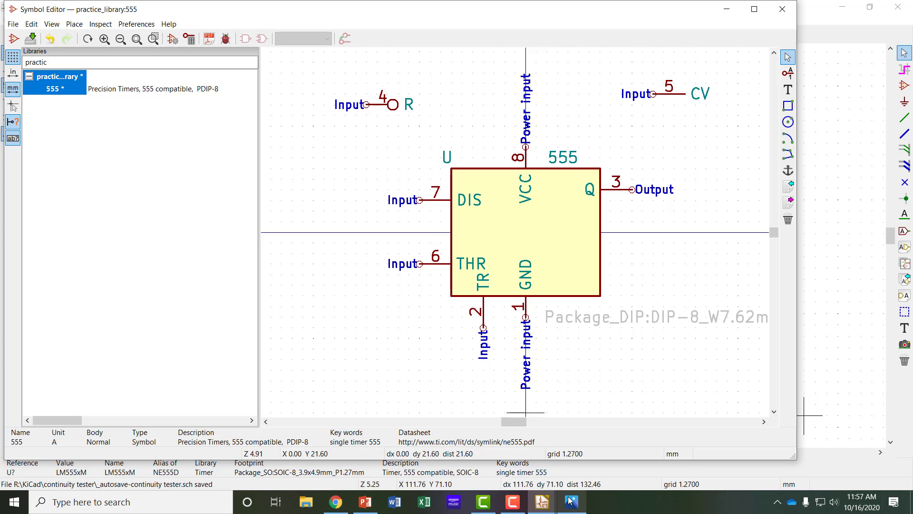
mouse_move(404, 89)
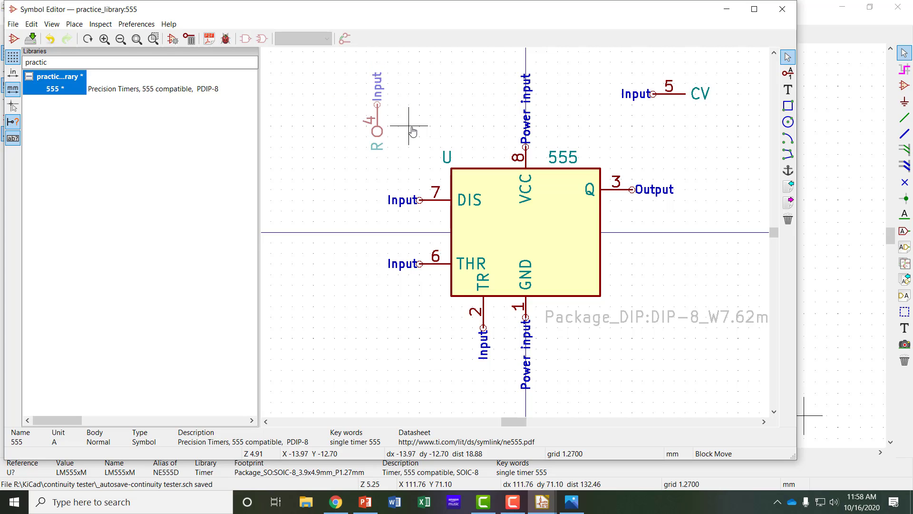
left_click_drag(377, 104, 393, 104)
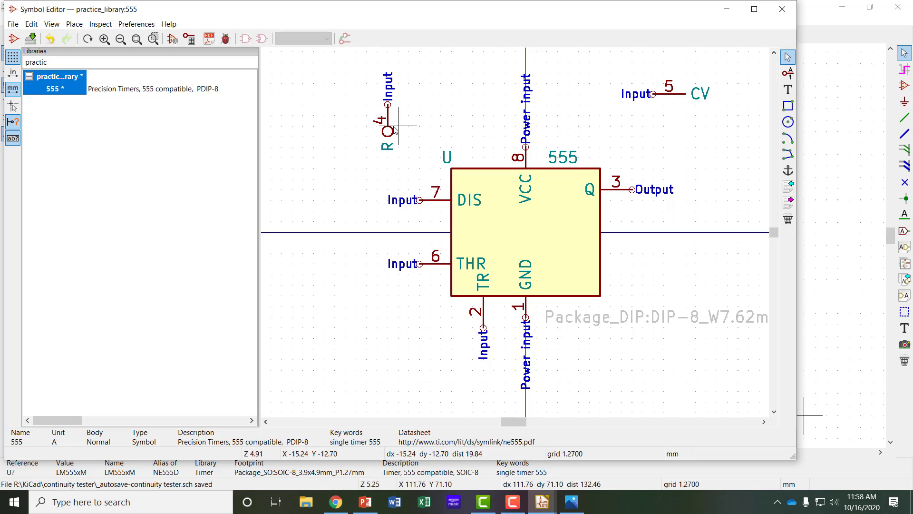
mouse_move(509, 157)
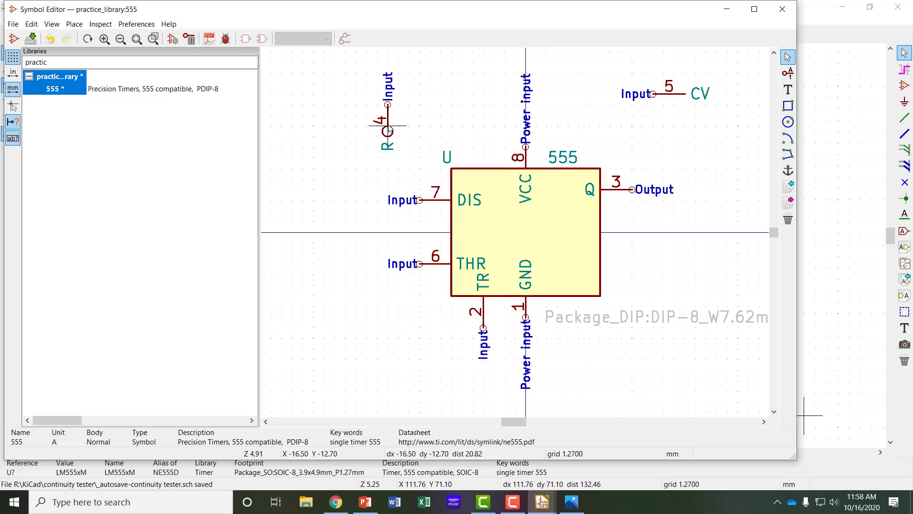
Step: Set pin 4 (R) graphic style from inverted bubble to plain Line in Pin Properties
right_click(387, 126)
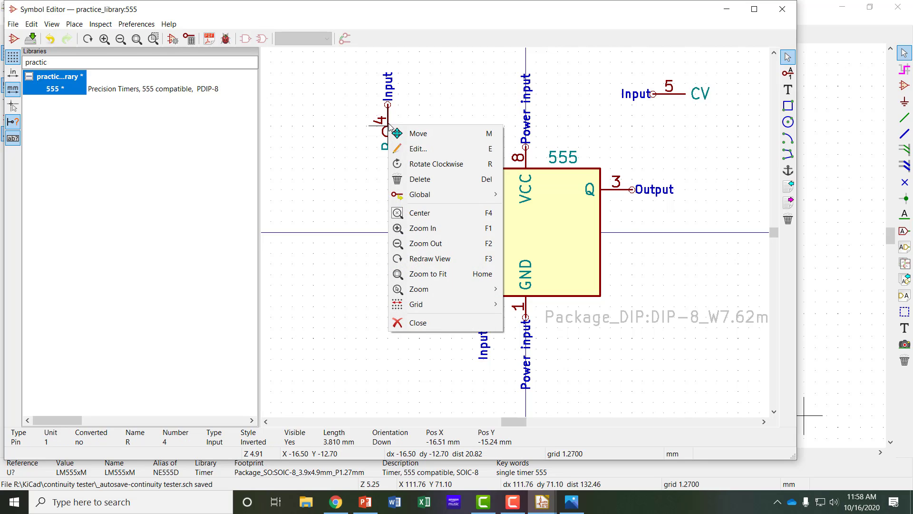
left_click(417, 149)
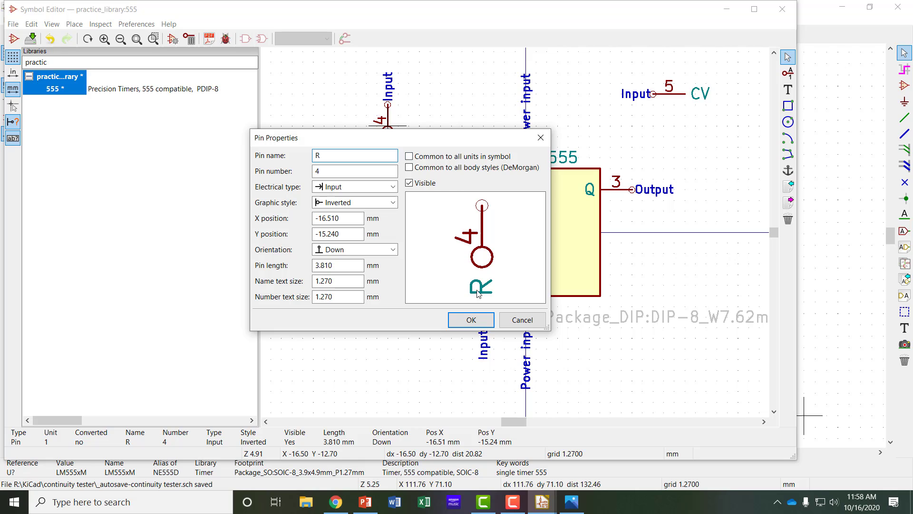
left_click(469, 320)
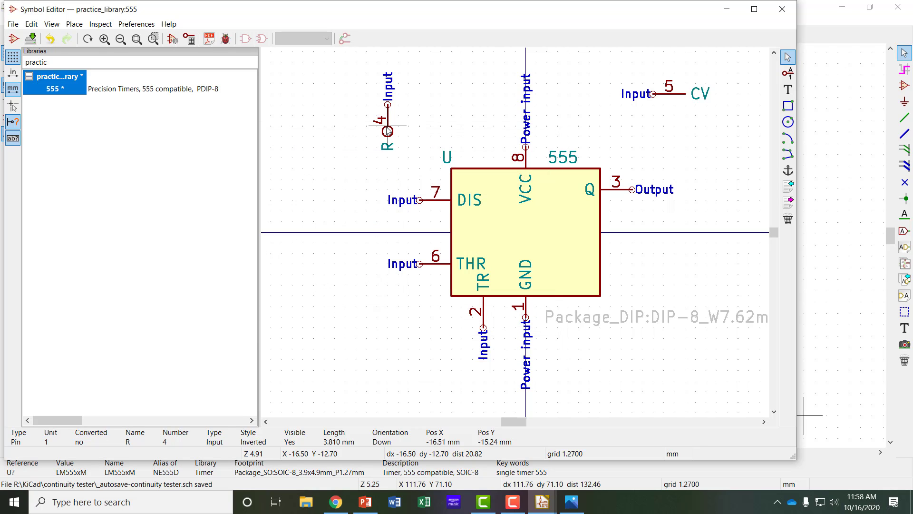
double_click(387, 132)
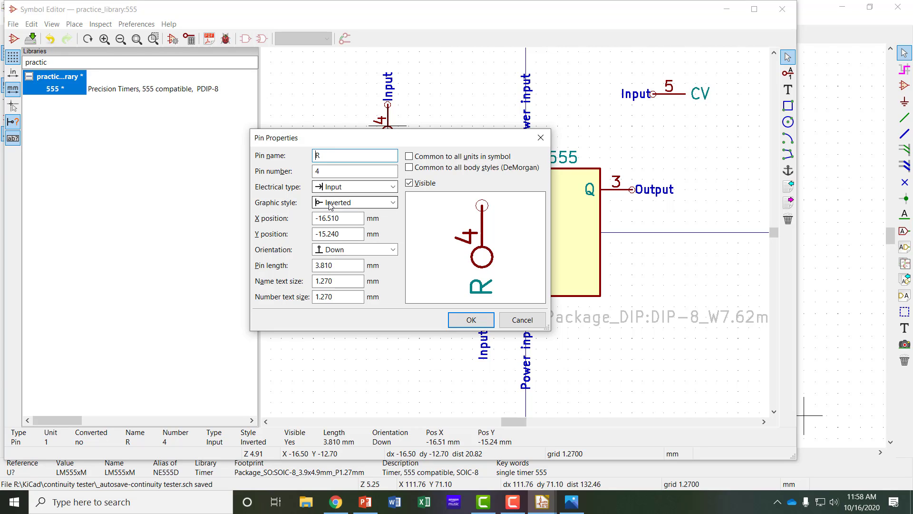
left_click(354, 202)
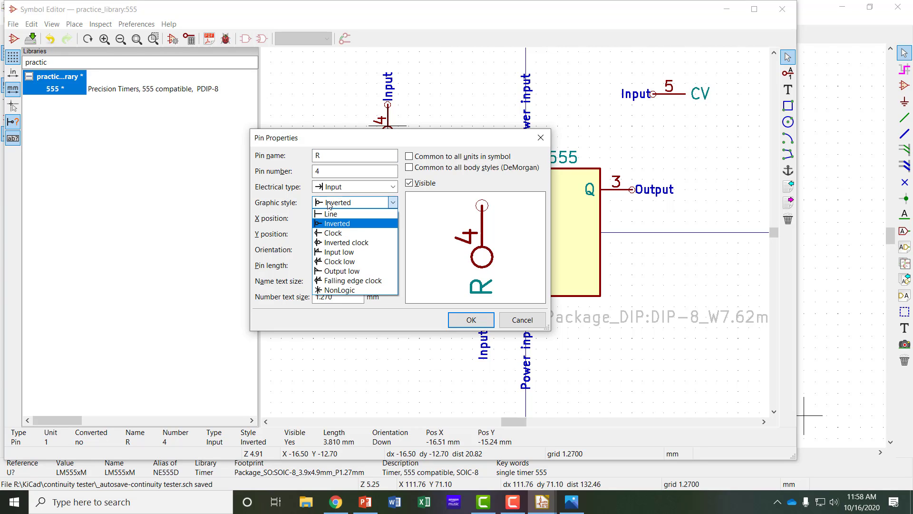
left_click(330, 214)
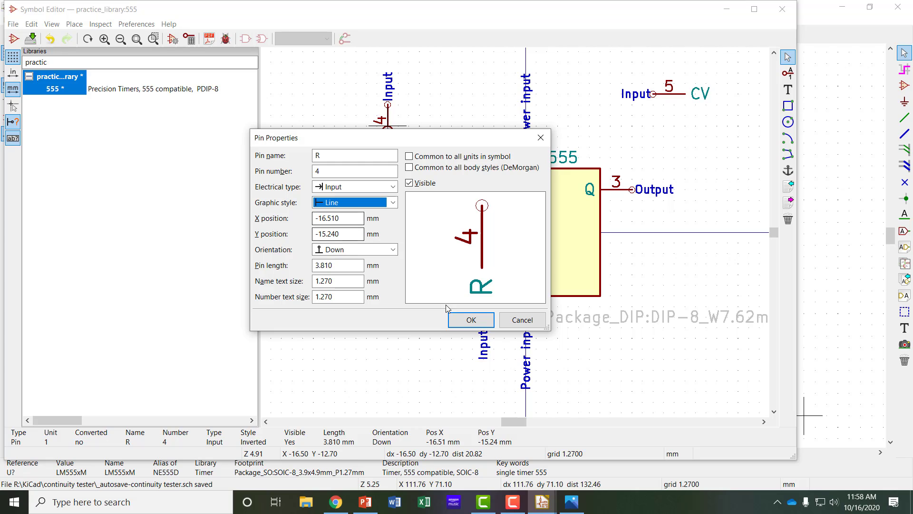
left_click(471, 320)
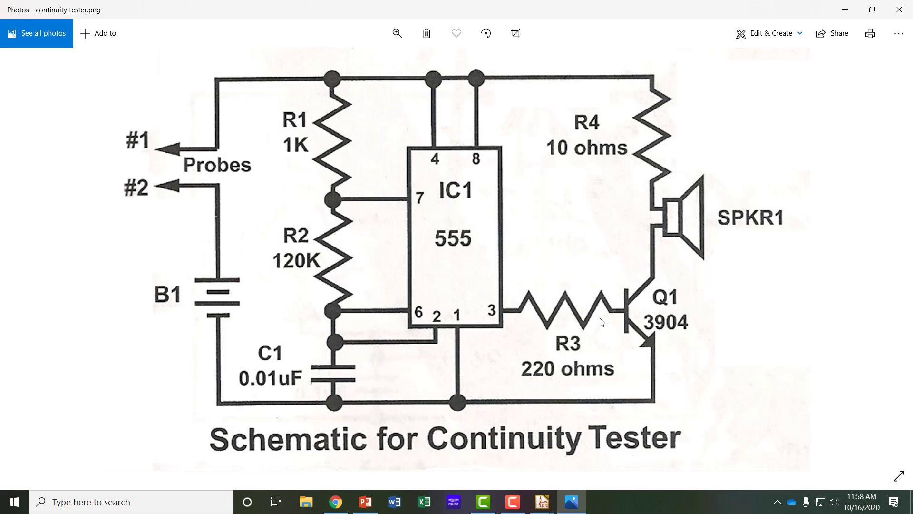
mouse_move(572, 501)
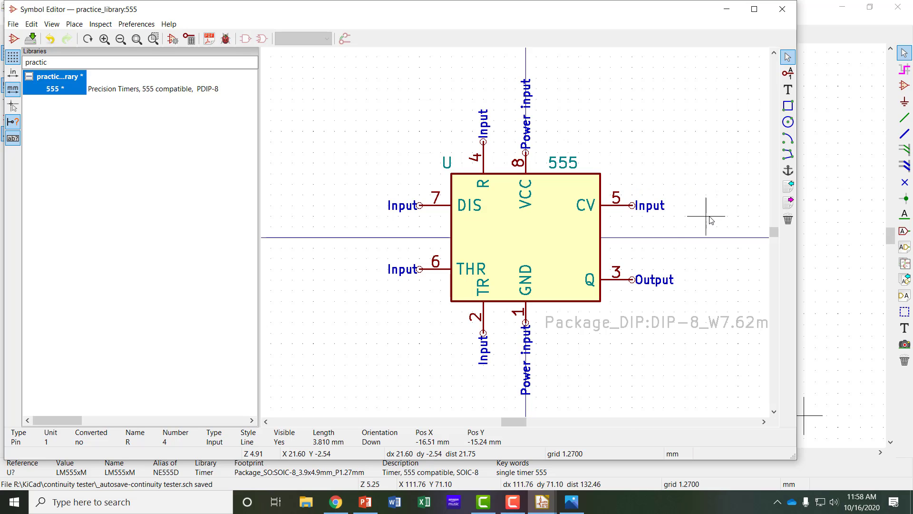
mouse_move(681, 210)
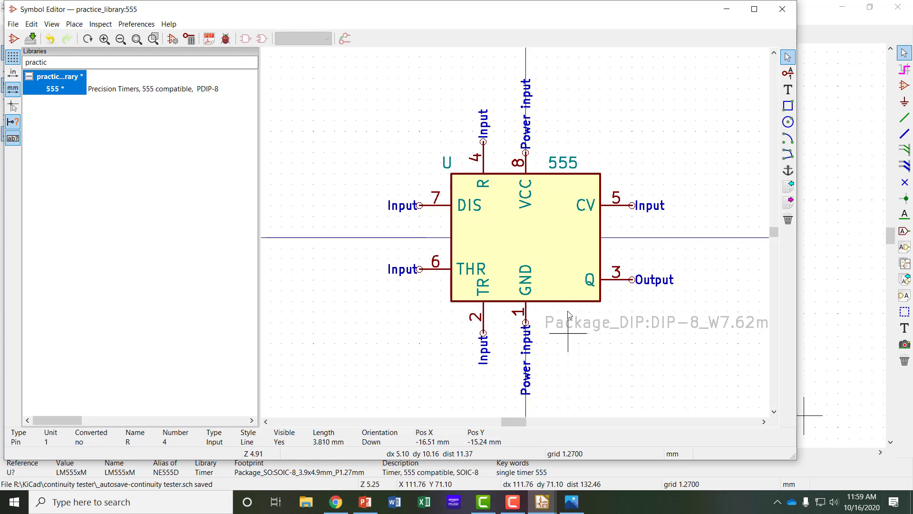
Step: Switch from the Photos reference back to the 555 symbol in the Symbol Editor
left_click(572, 502)
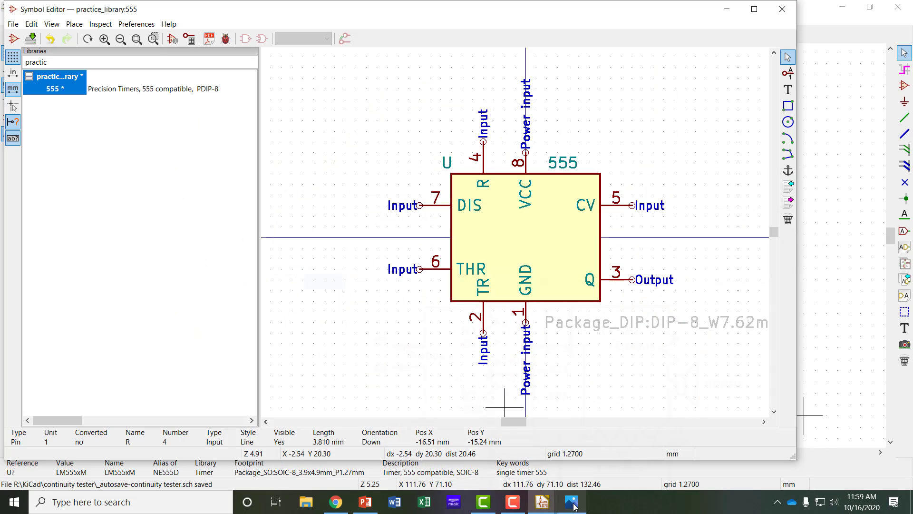
mouse_move(695, 250)
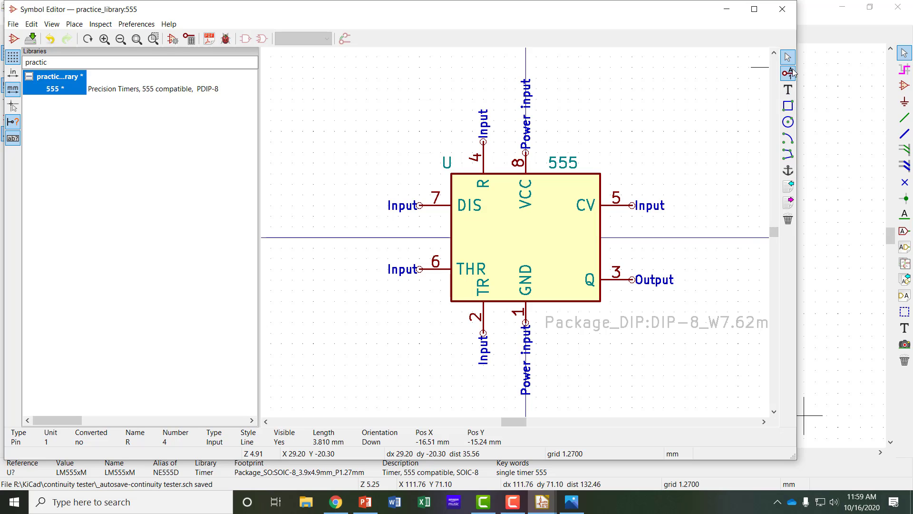
mouse_move(788, 73)
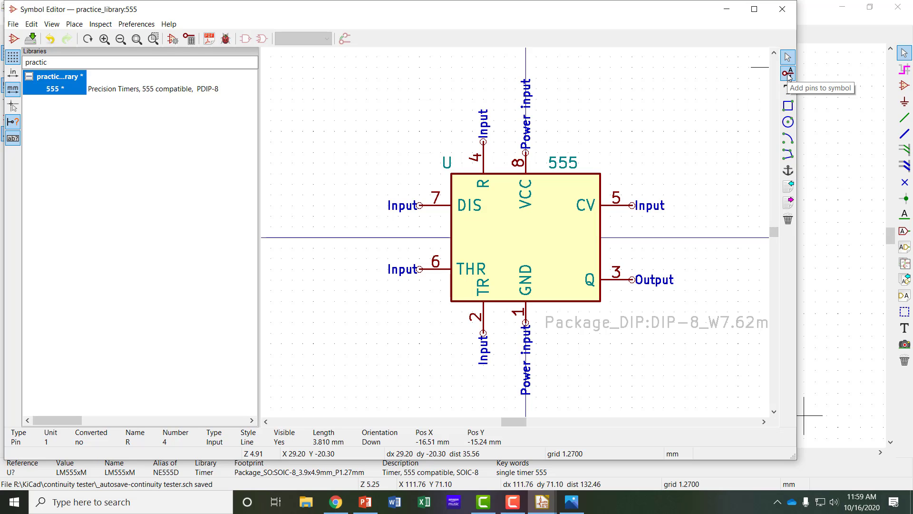
mouse_move(788, 89)
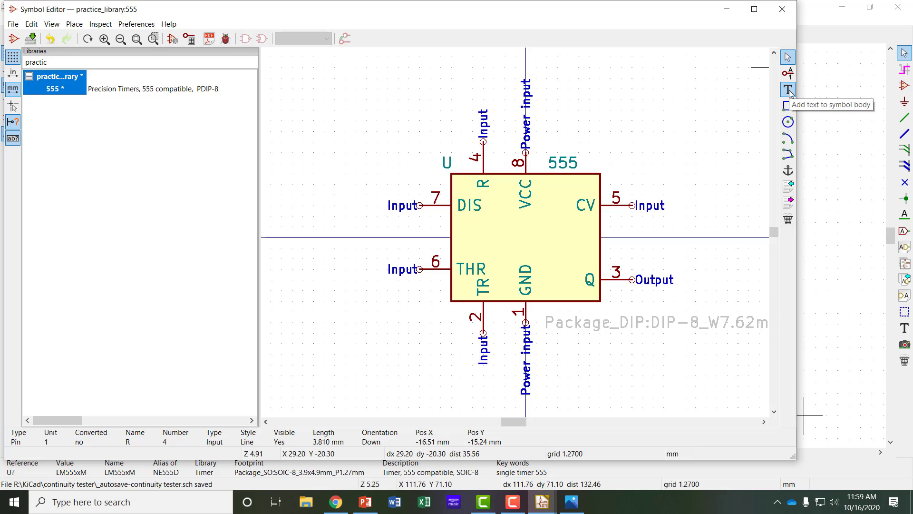
mouse_move(788, 107)
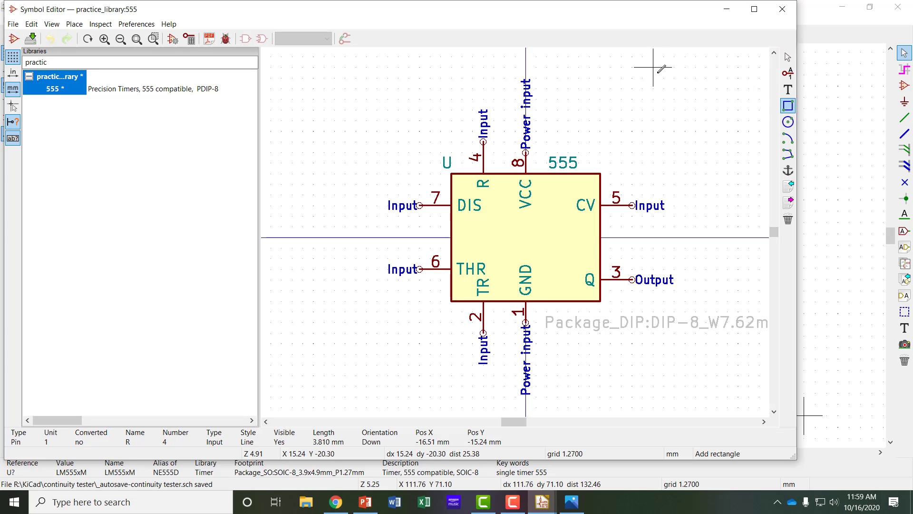
left_click_drag(652, 65, 716, 143)
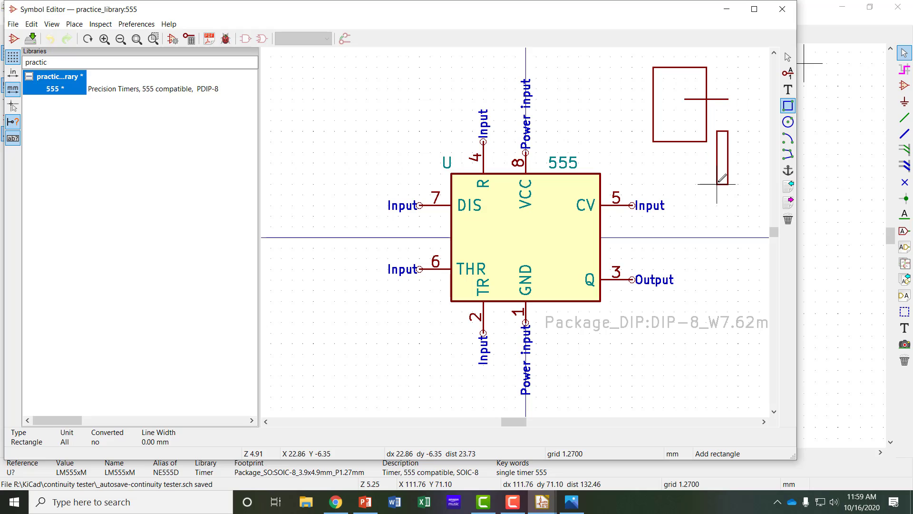
right_click(719, 175)
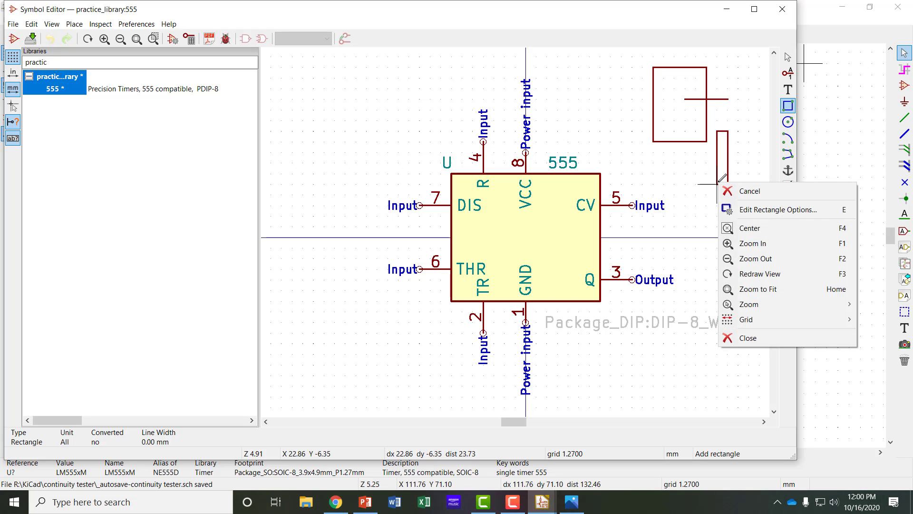
left_click(749, 191)
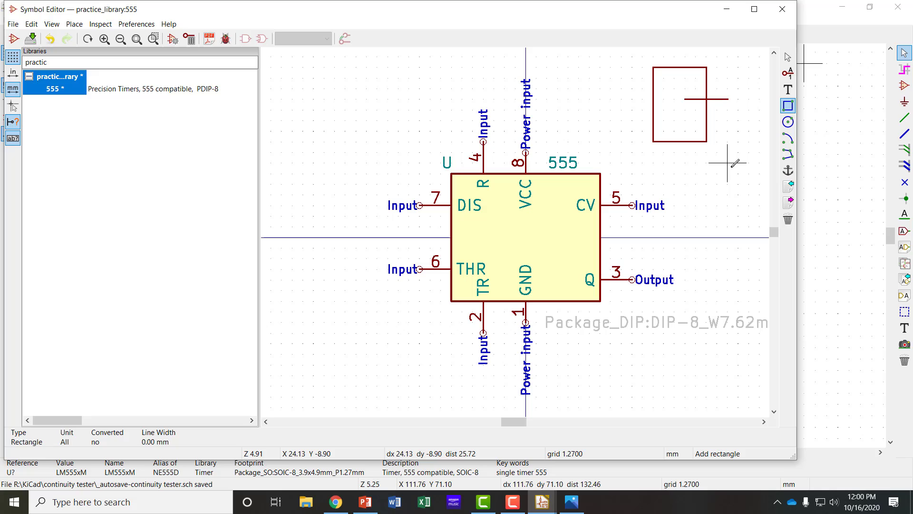
right_click(725, 169)
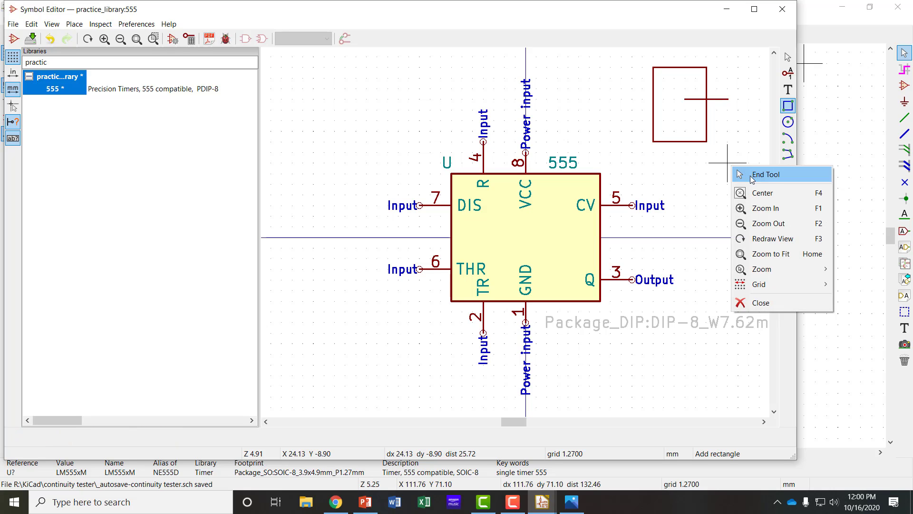
mouse_move(789, 59)
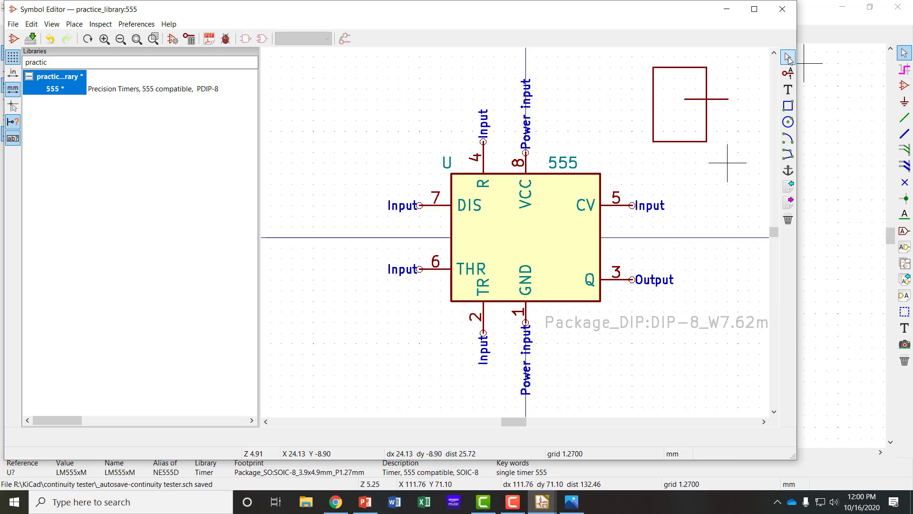
mouse_move(730, 164)
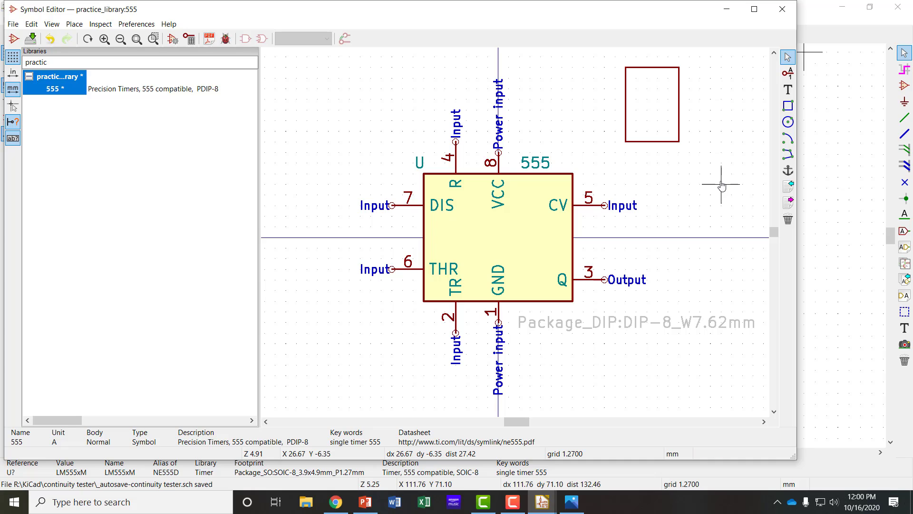
mouse_move(699, 155)
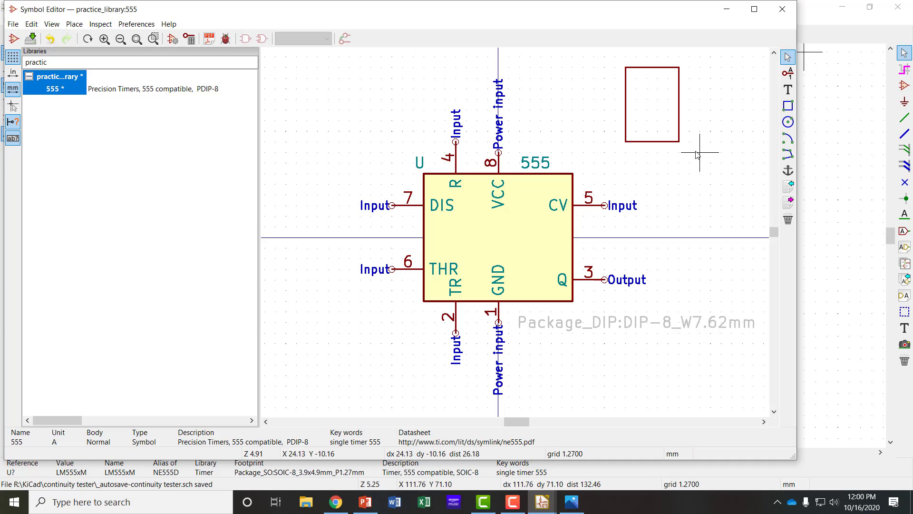
mouse_move(651, 110)
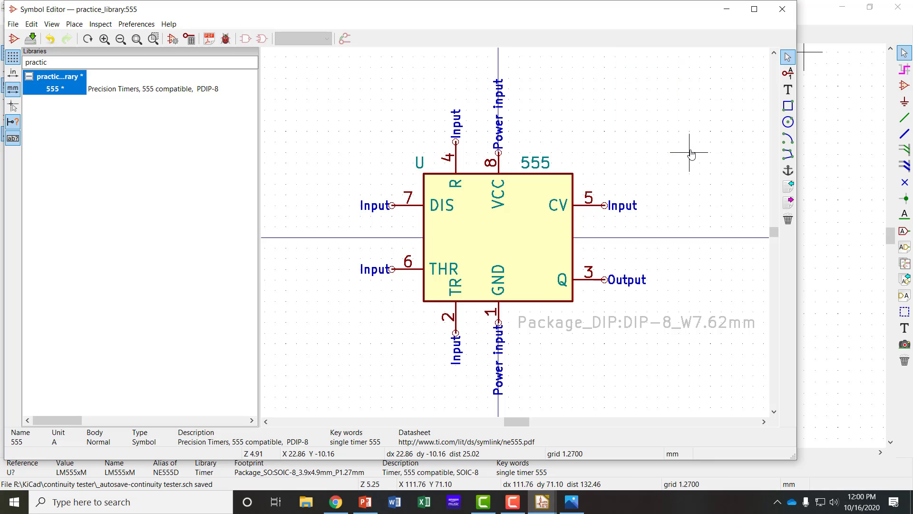
mouse_move(614, 155)
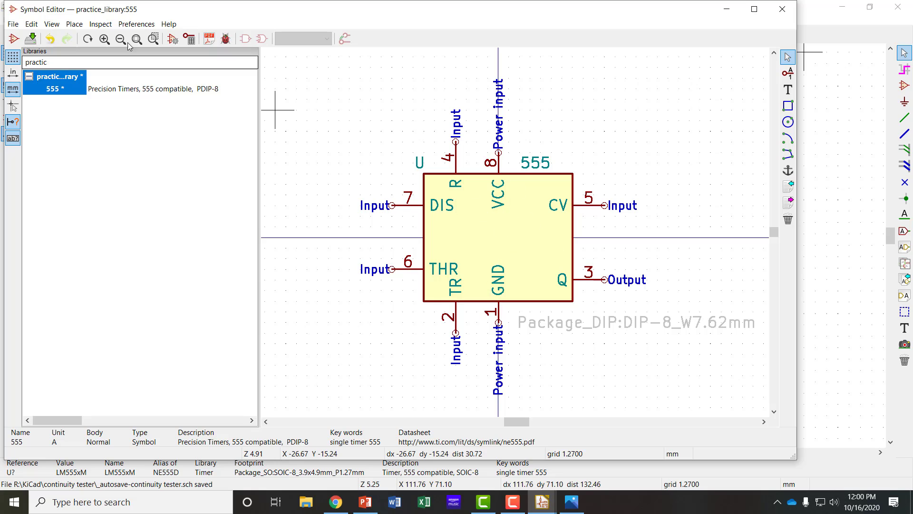
Step: Save the 555 symbol, close the Symbol Editor and keep practice_library changes
left_click(12, 24)
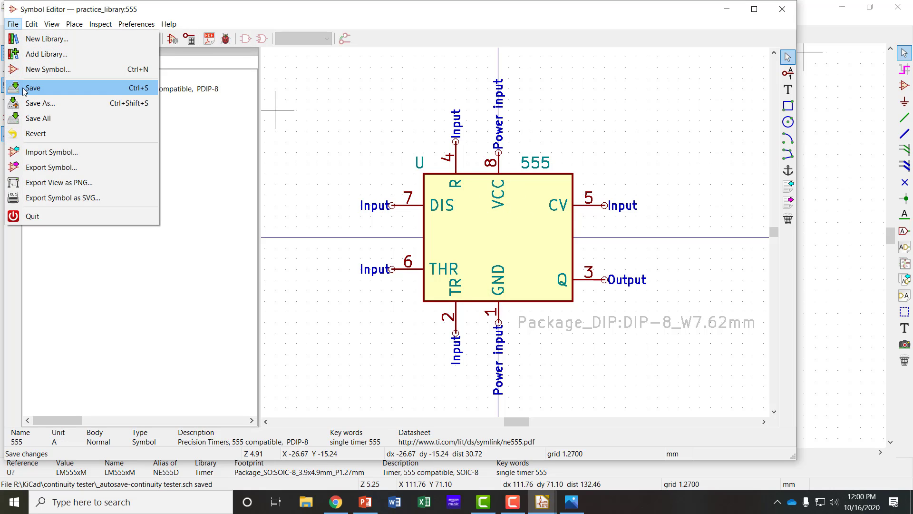
left_click(33, 87)
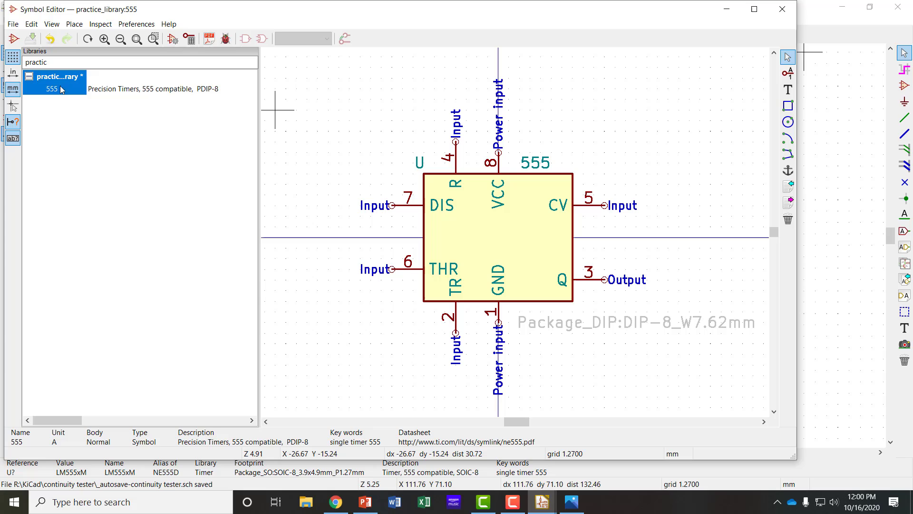
mouse_move(58, 93)
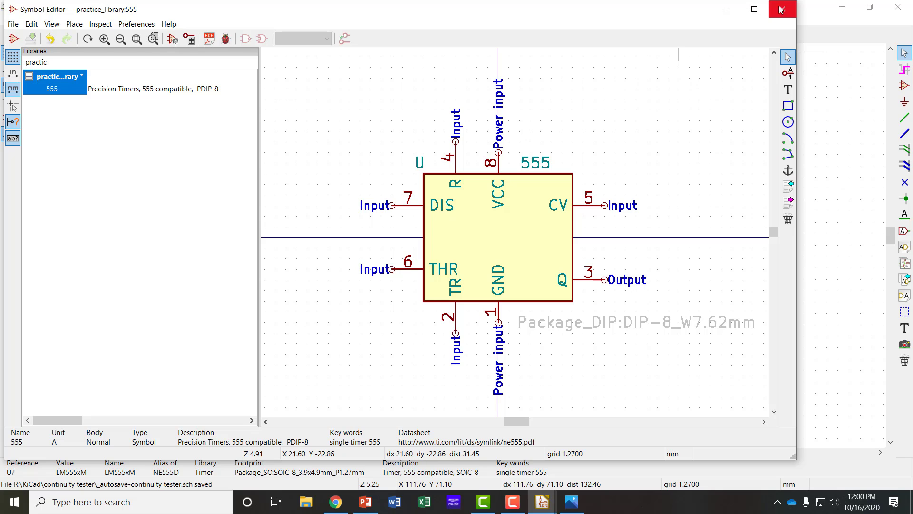
left_click(782, 9)
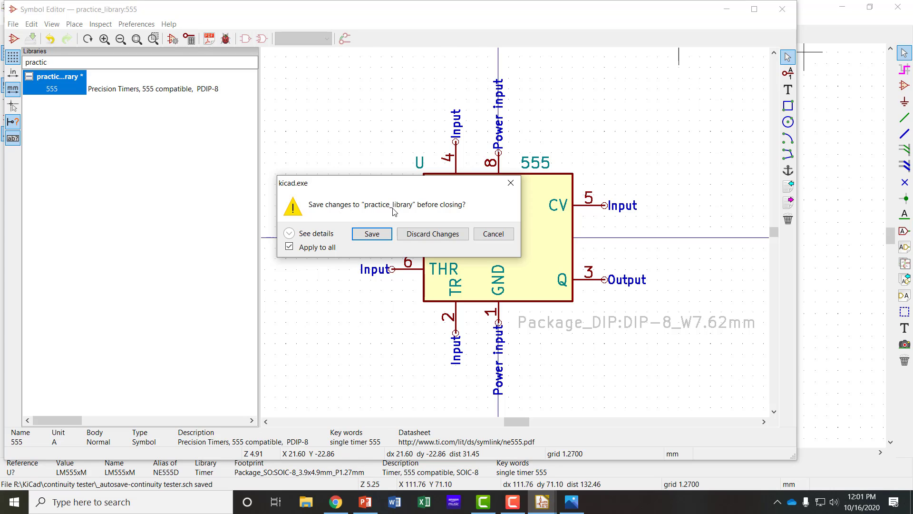
left_click(370, 234)
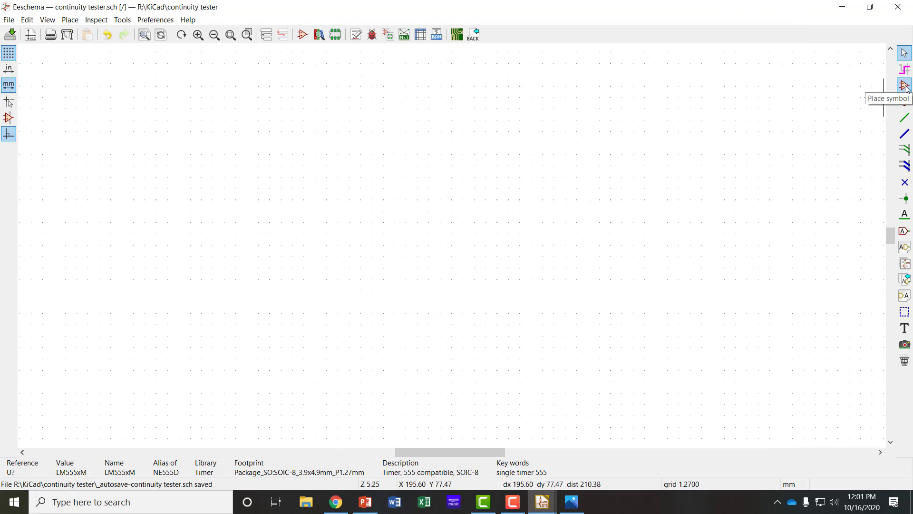
Step: Choose practice_library/555 in the symbol chooser and attach it for placement on the sheet
left_click(904, 86)
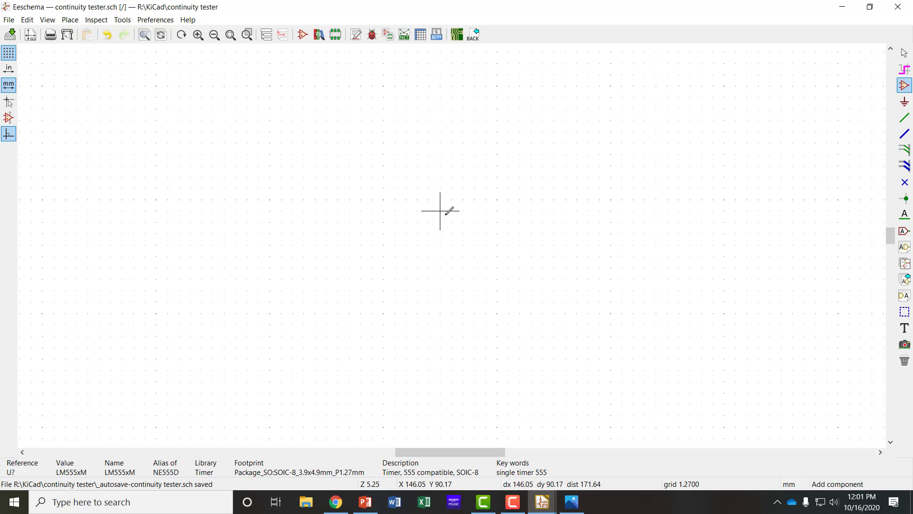
left_click(440, 211)
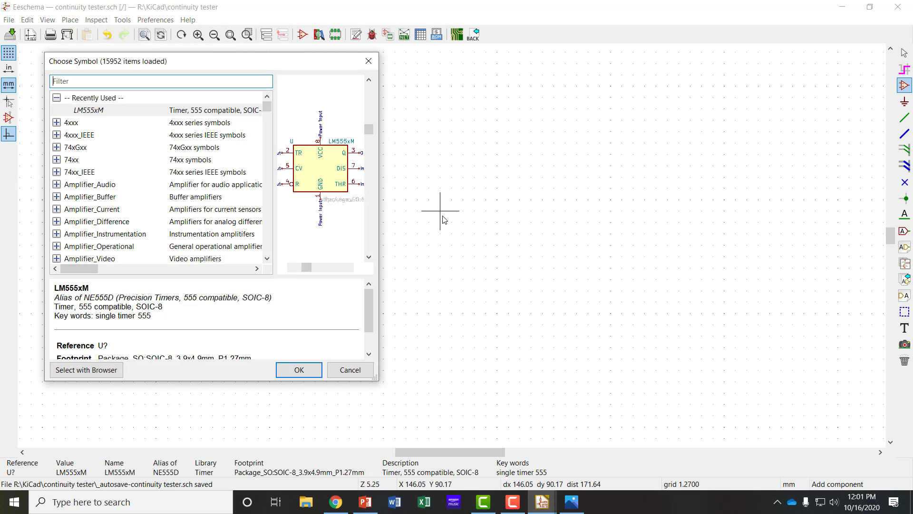
type("555")
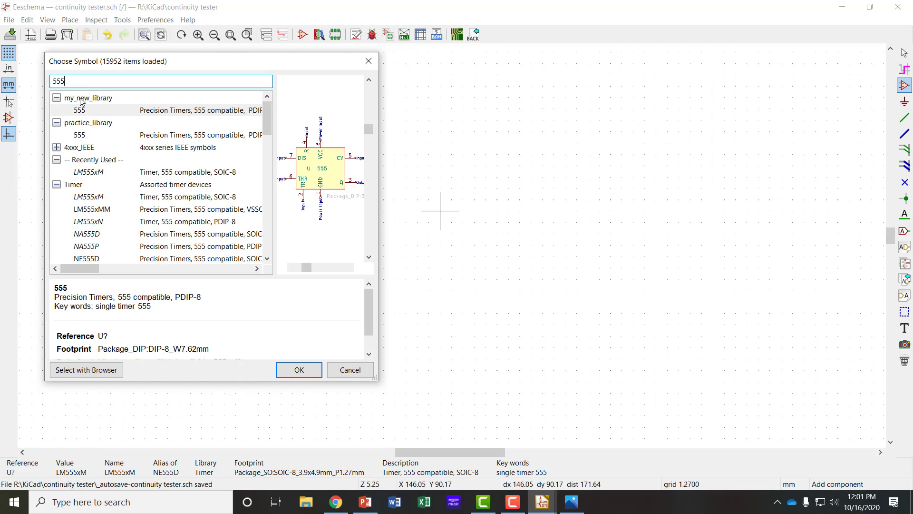
left_click(77, 135)
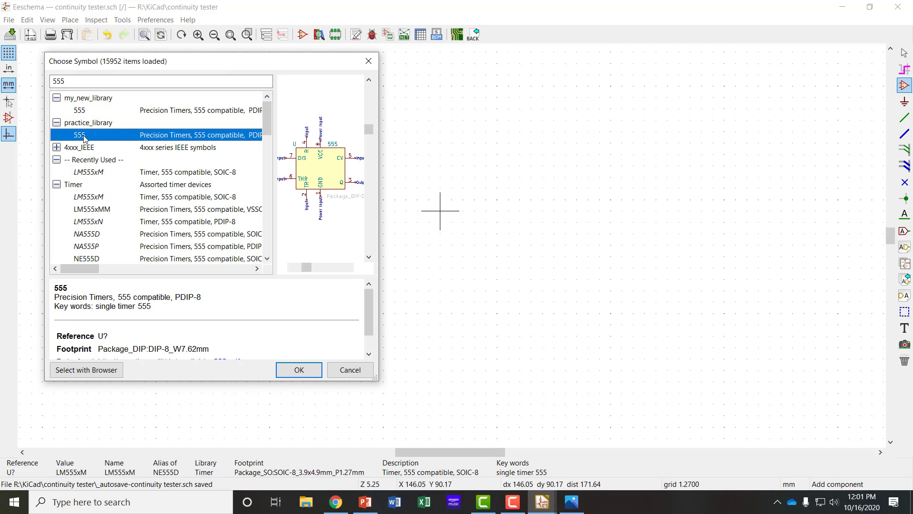
mouse_move(222, 320)
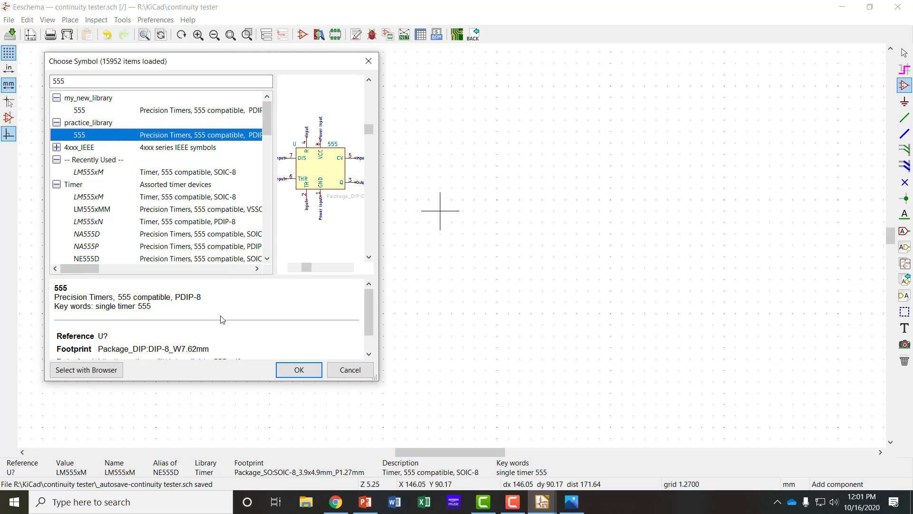
left_click(298, 369)
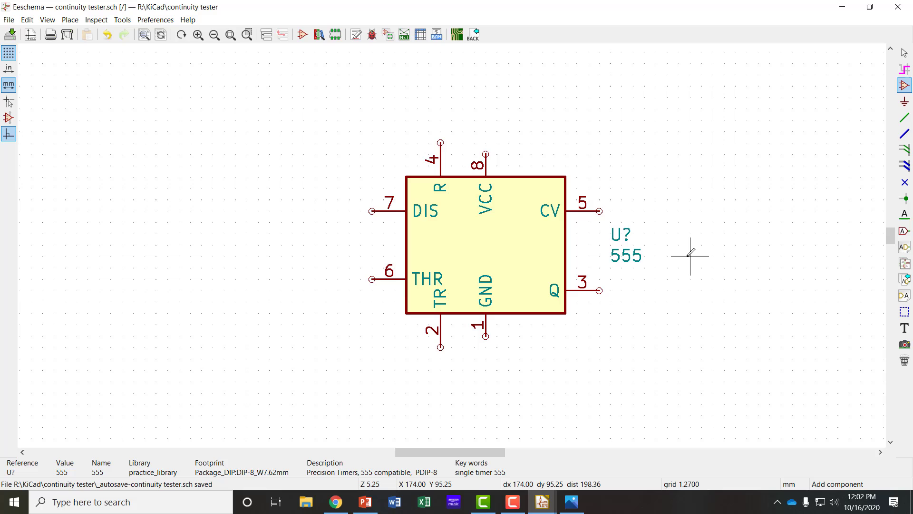
mouse_move(783, 370)
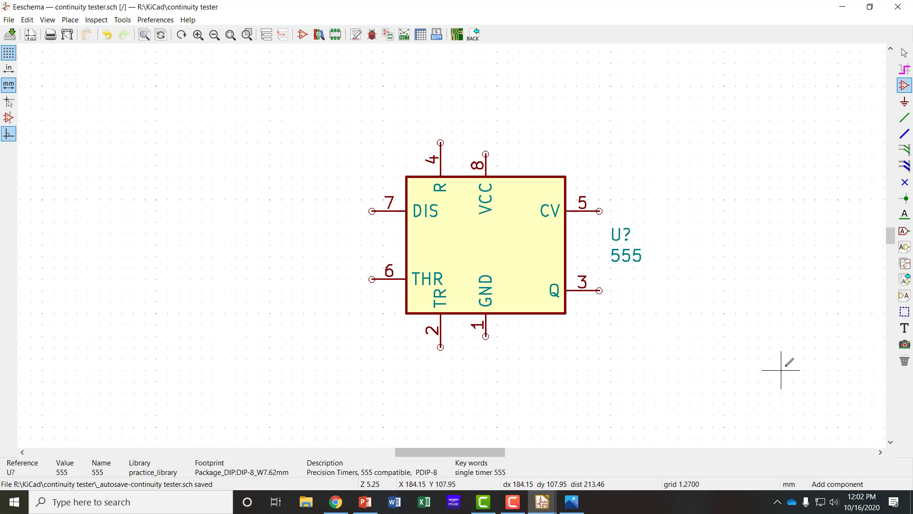